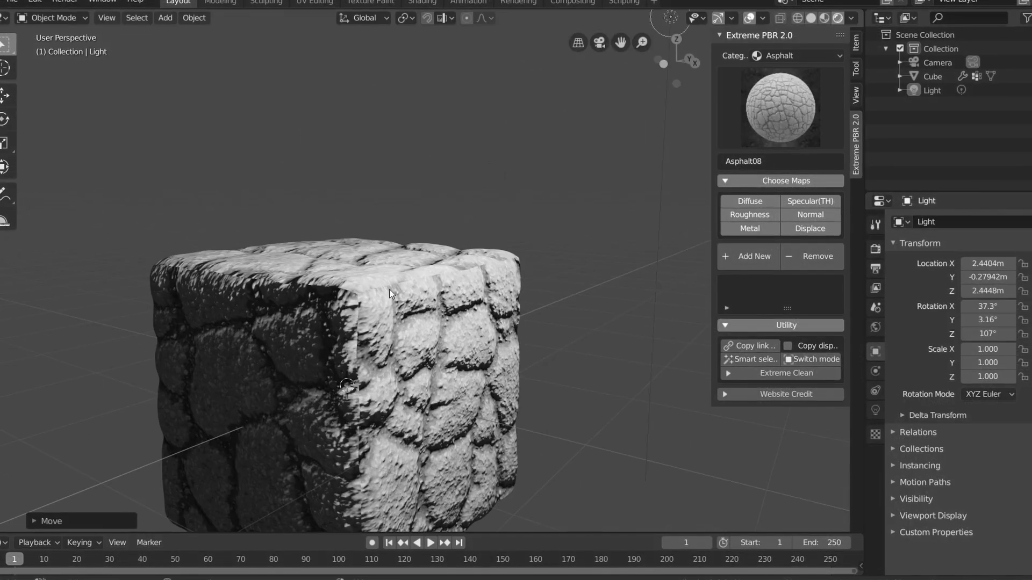
Create a new folder named ExtremePBR on the desktop beside the downloaded files
key("Tab")
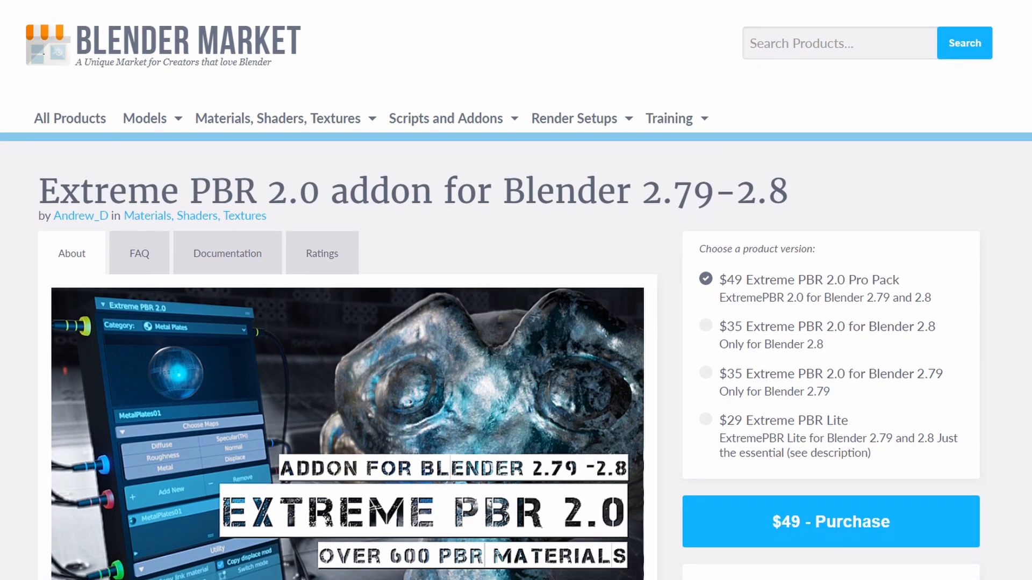
scroll("down", 3)
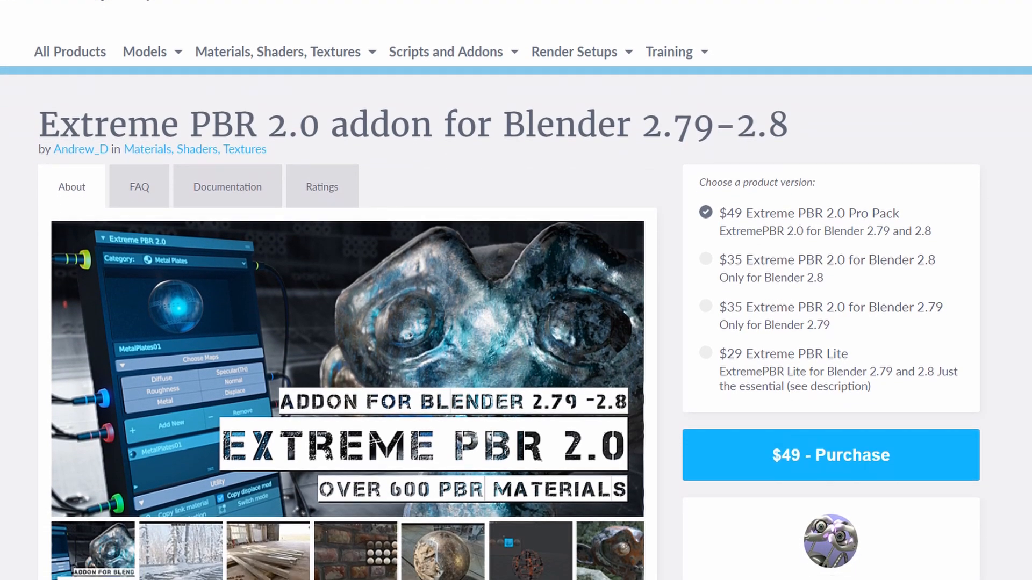
scroll("down", 3)
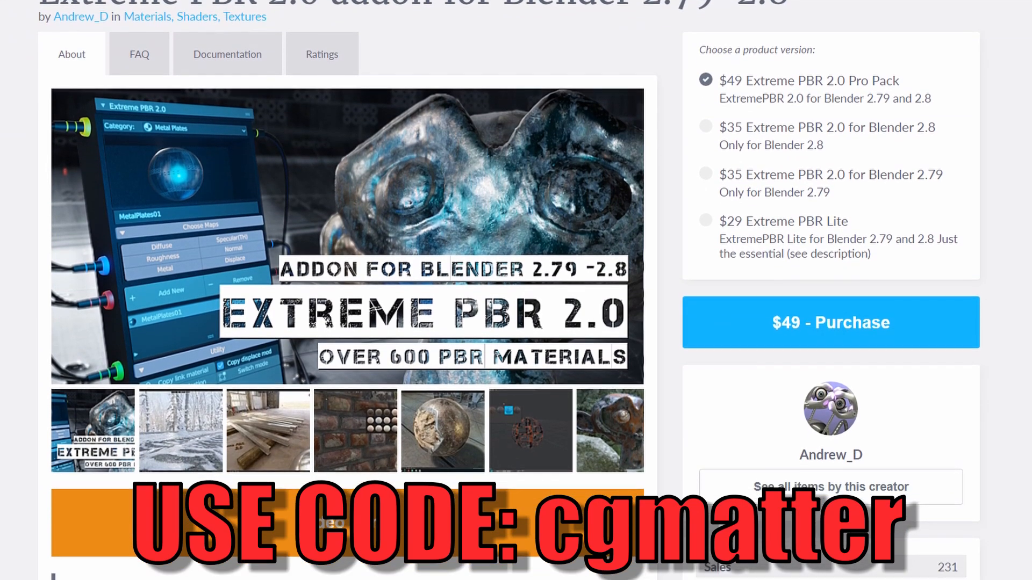
scroll("down", 3)
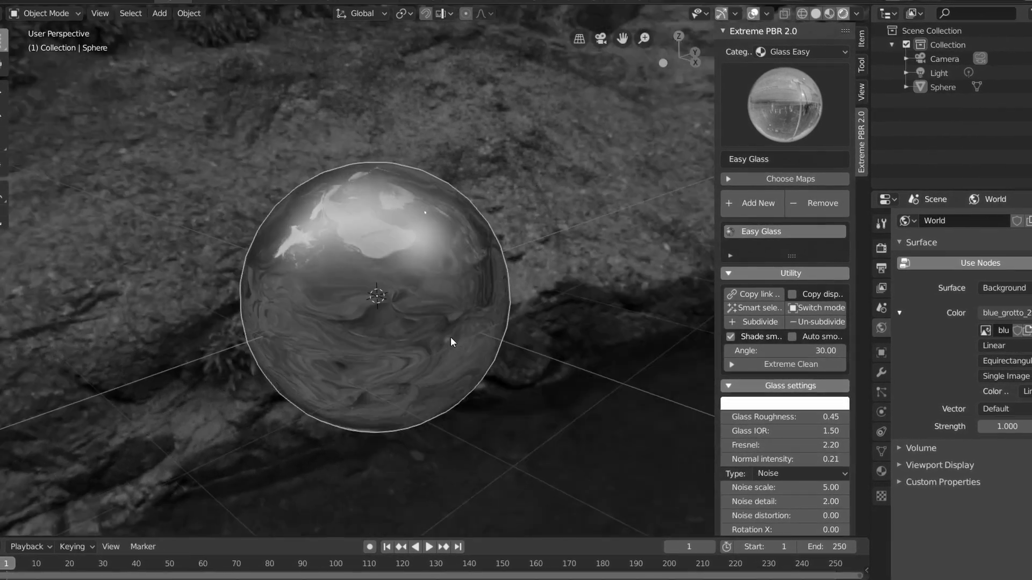
left_click(793, 473)
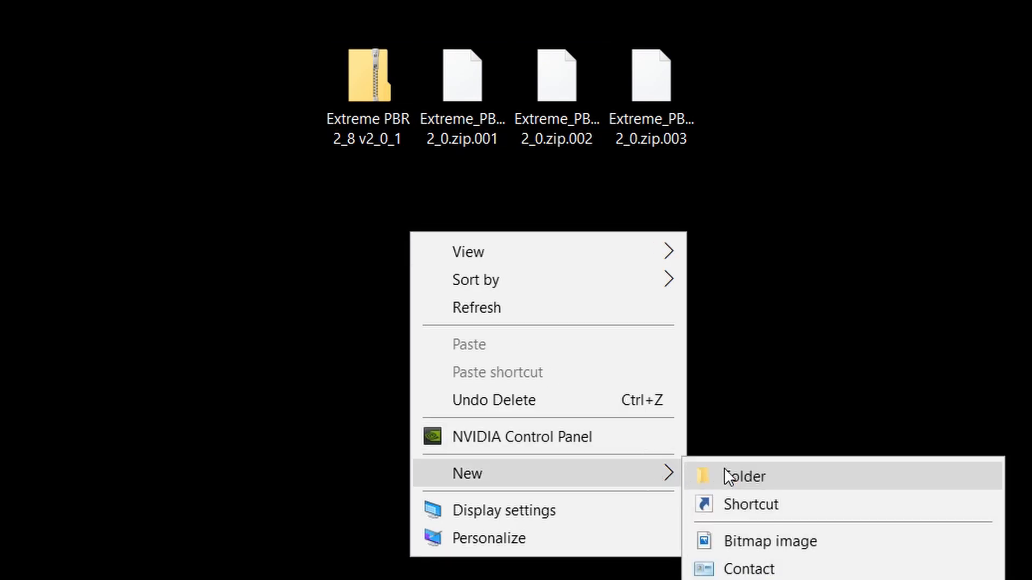
left_click(744, 476)
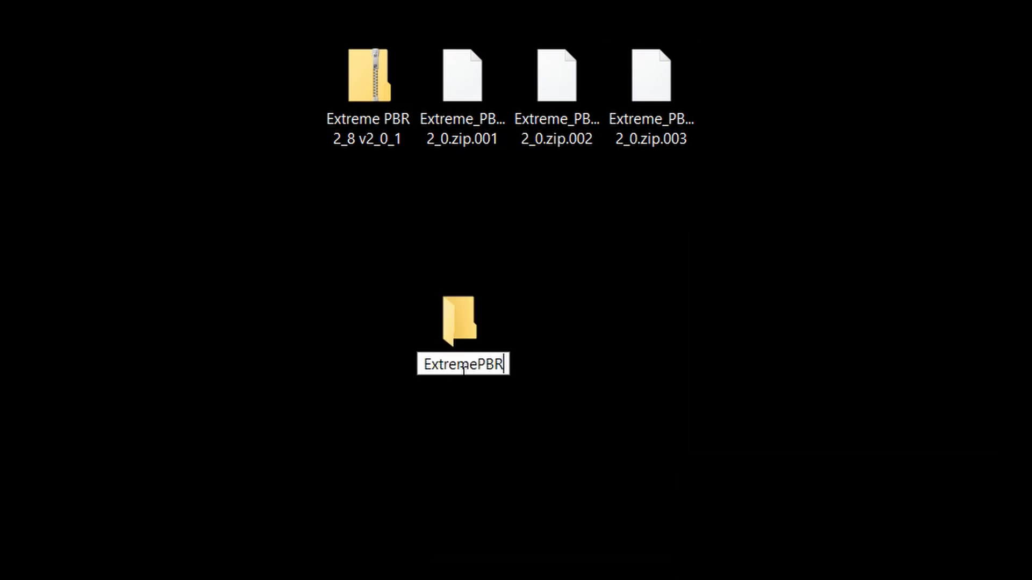
Open the first .zip.001 archive part in 7-Zip via its context menu
right_click(461, 74)
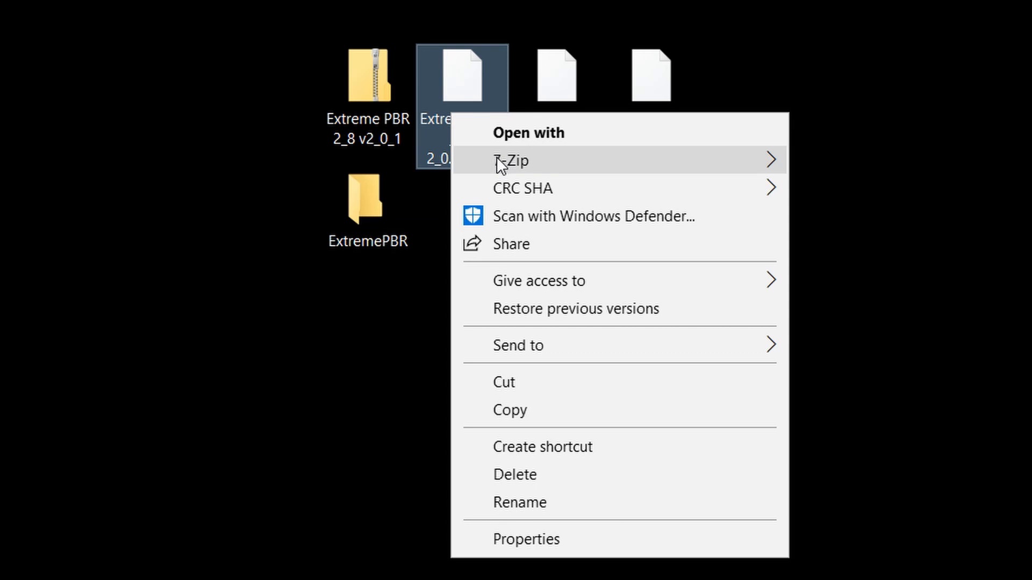
left_click(511, 160)
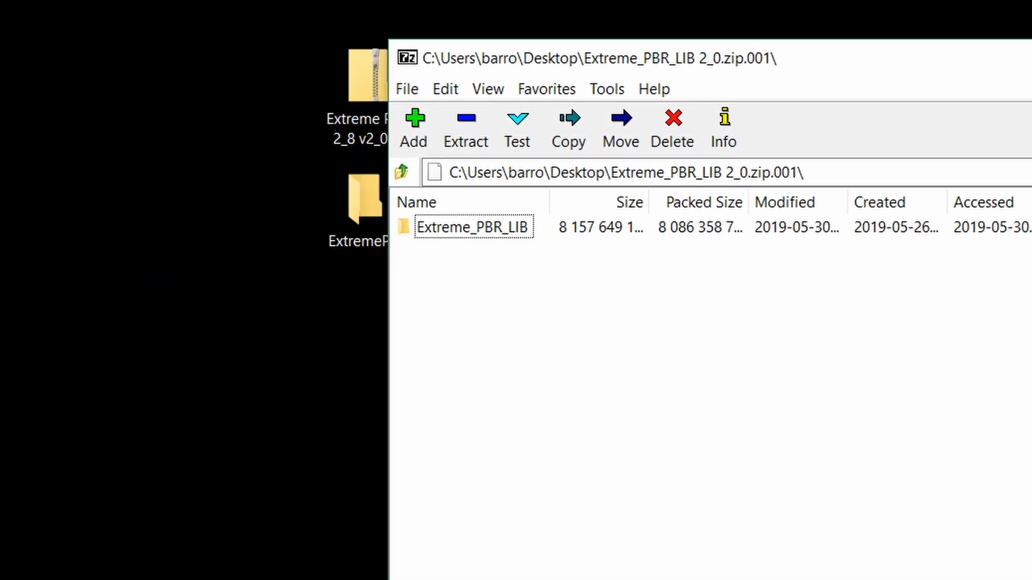
Extract the Extreme_PBR_LIB folder from the archive into the ExtremePBR folder
left_click(472, 227)
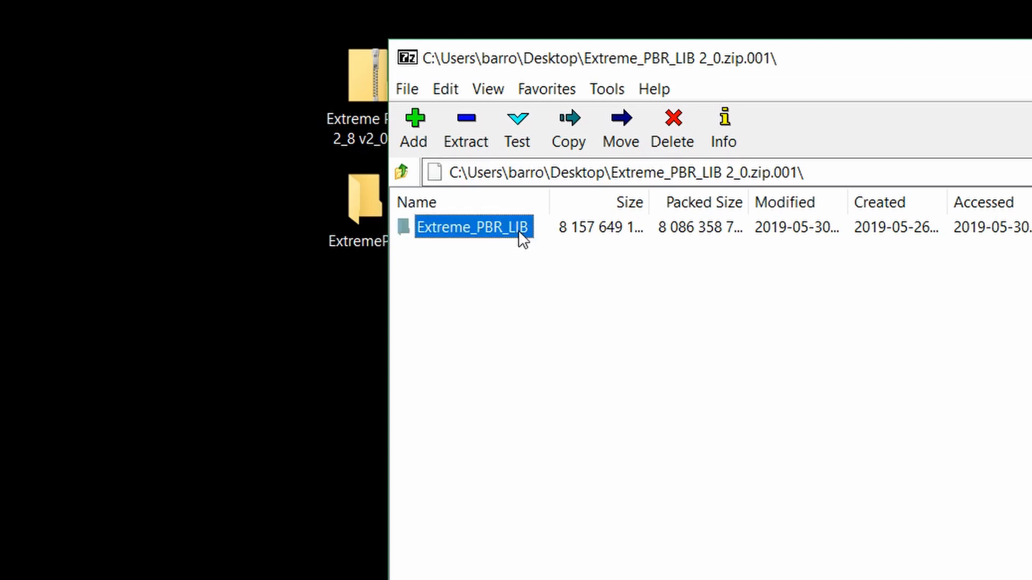
left_click(465, 128)
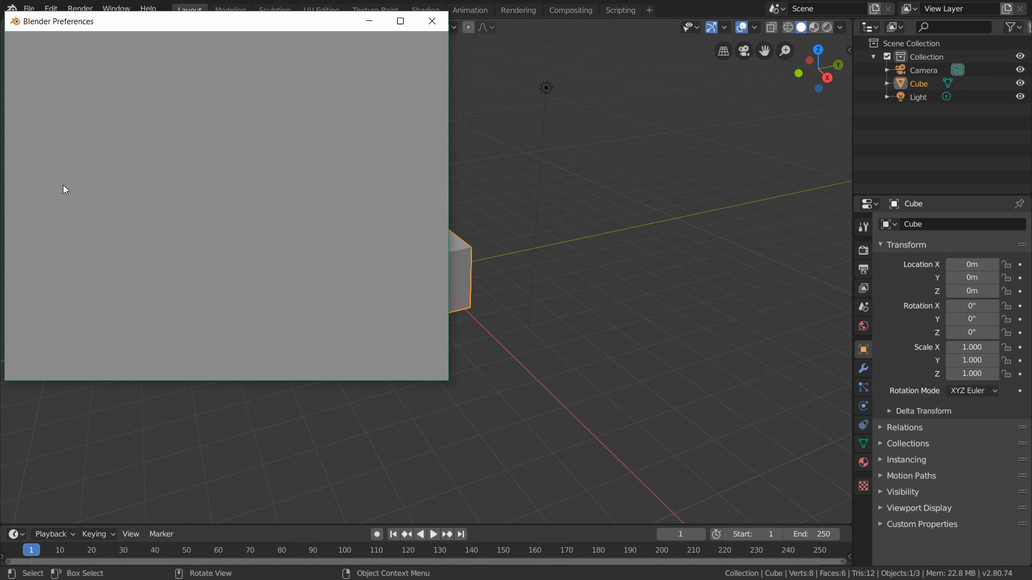
Enable the Extreme PBR 2.0 add-on and set its library path to Extreme_PBR_LIB
left_click(30, 152)
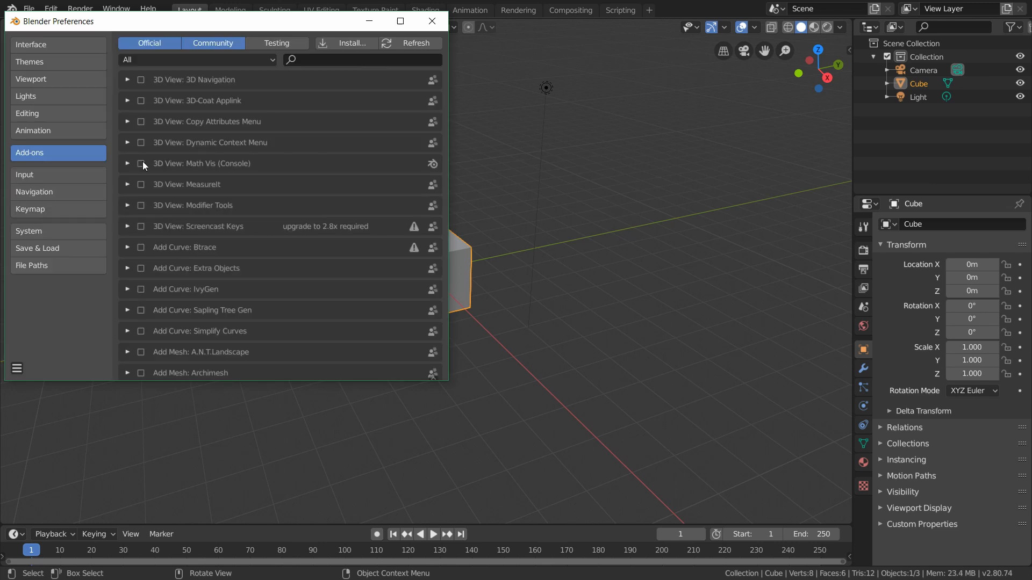
left_click(344, 43)
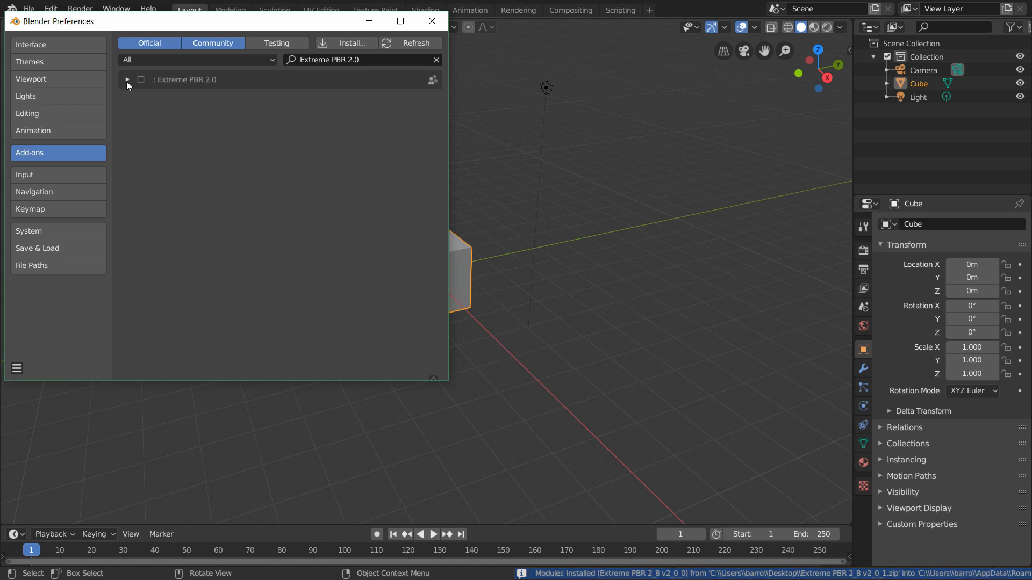
left_click(127, 80)
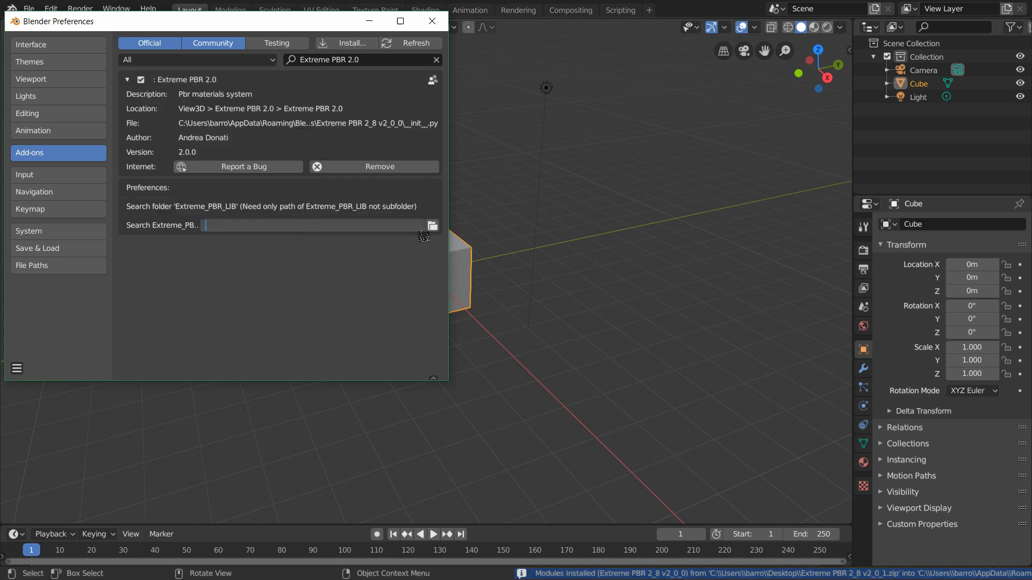
left_click(432, 225)
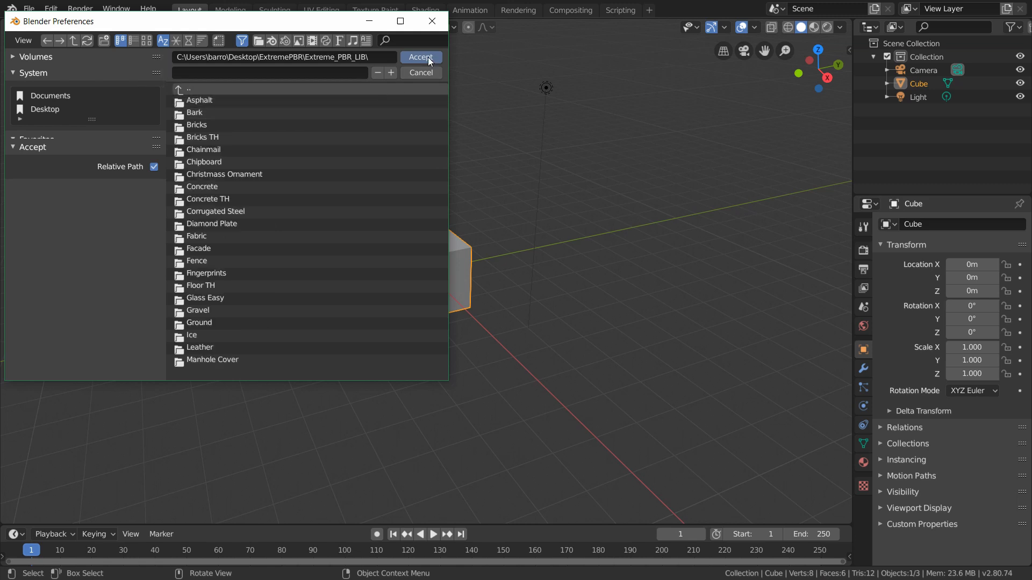
left_click(420, 57)
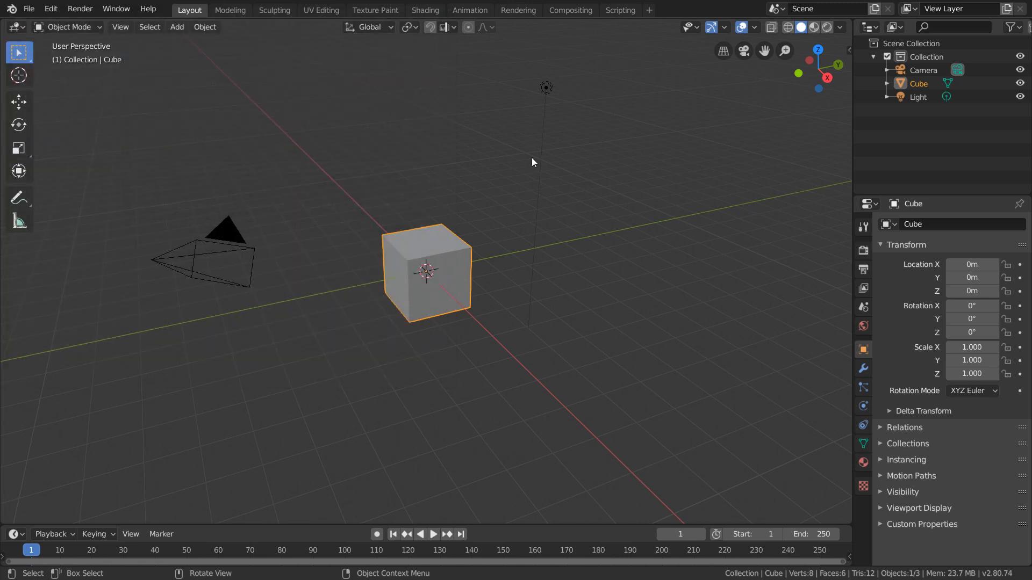
mouse_move(578, 209)
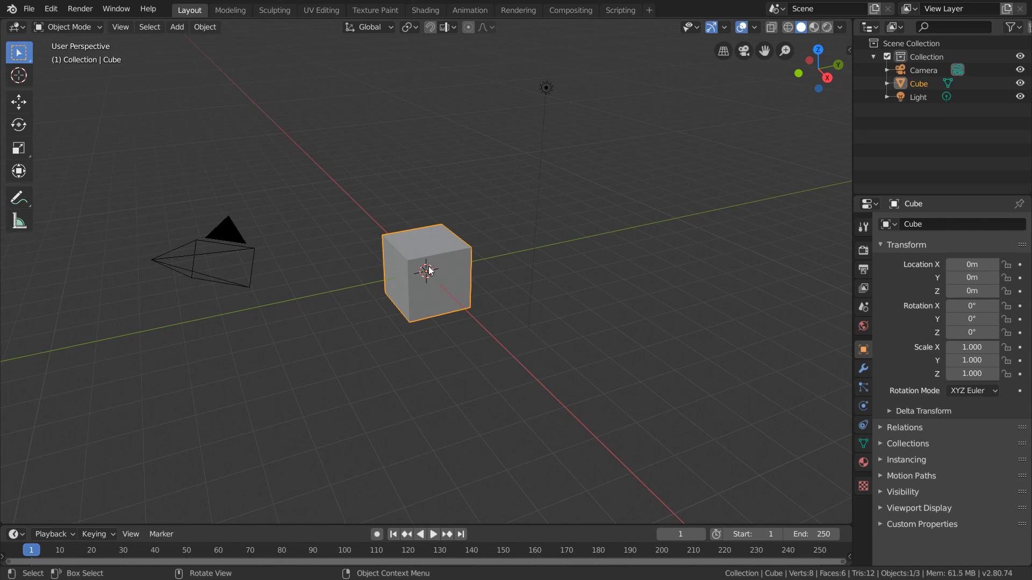
Show the Extreme PBR 2.0 sidebar panel previewing Asphalt01
left_click(917, 192)
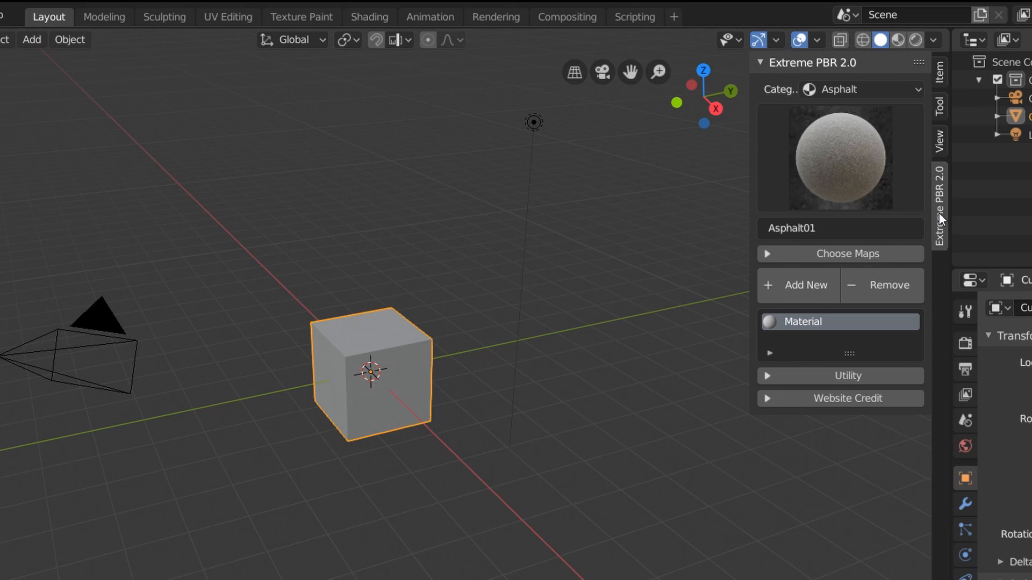
Apply Asphalt08 to the cube and switch the viewport to Material Preview shading
left_click(888, 285)
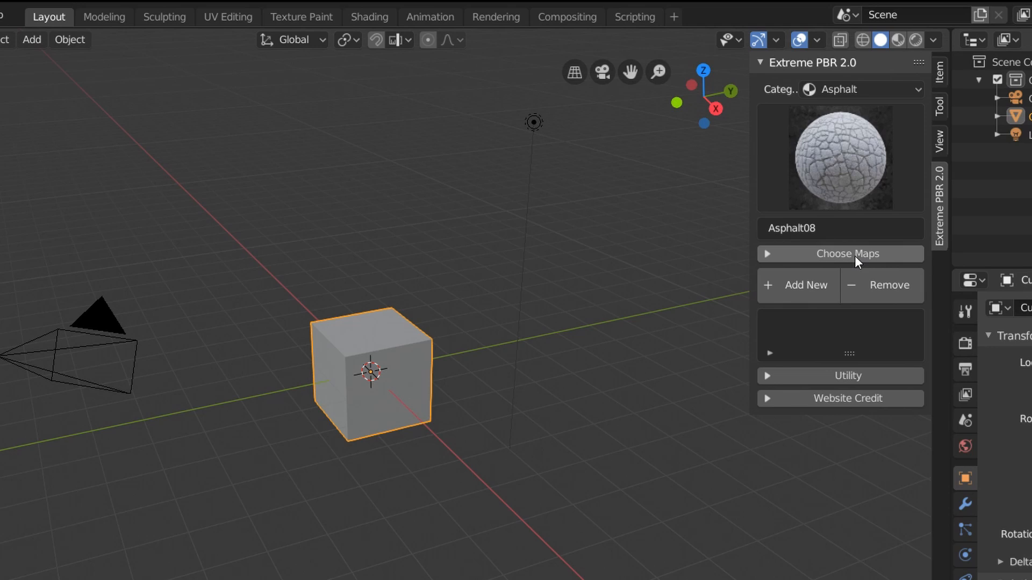
mouse_move(820, 279)
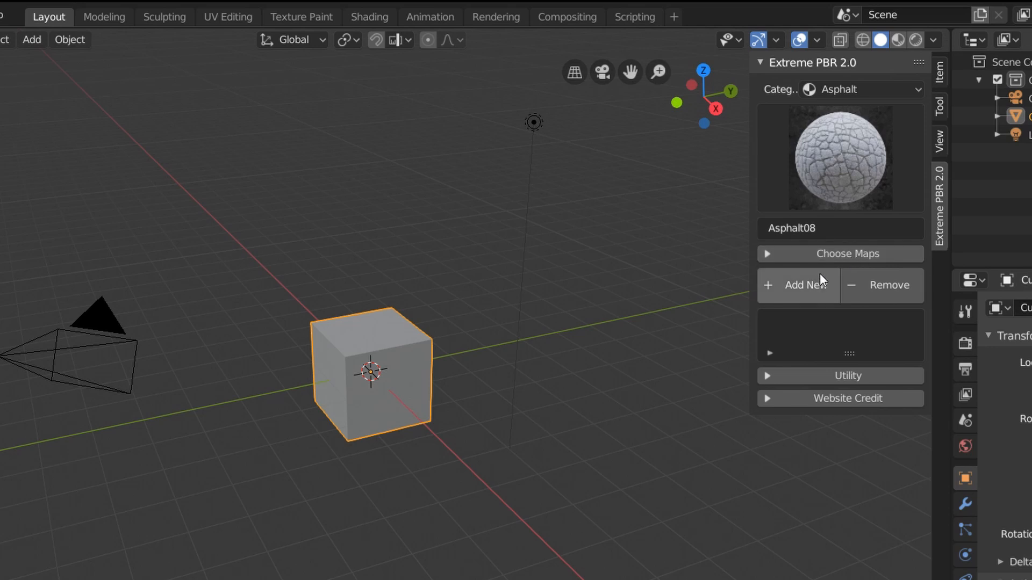
left_click(806, 284)
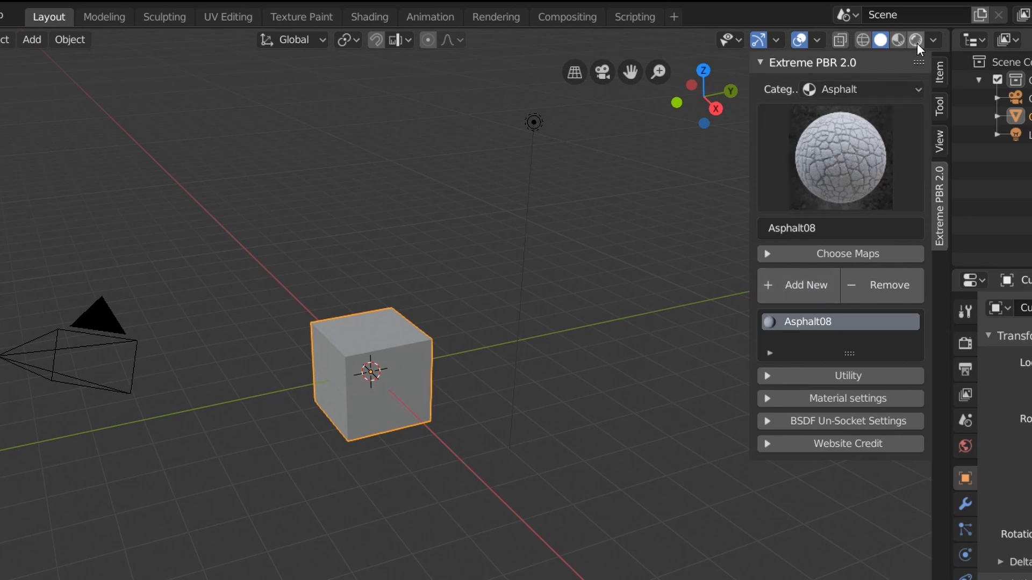
left_click(913, 40)
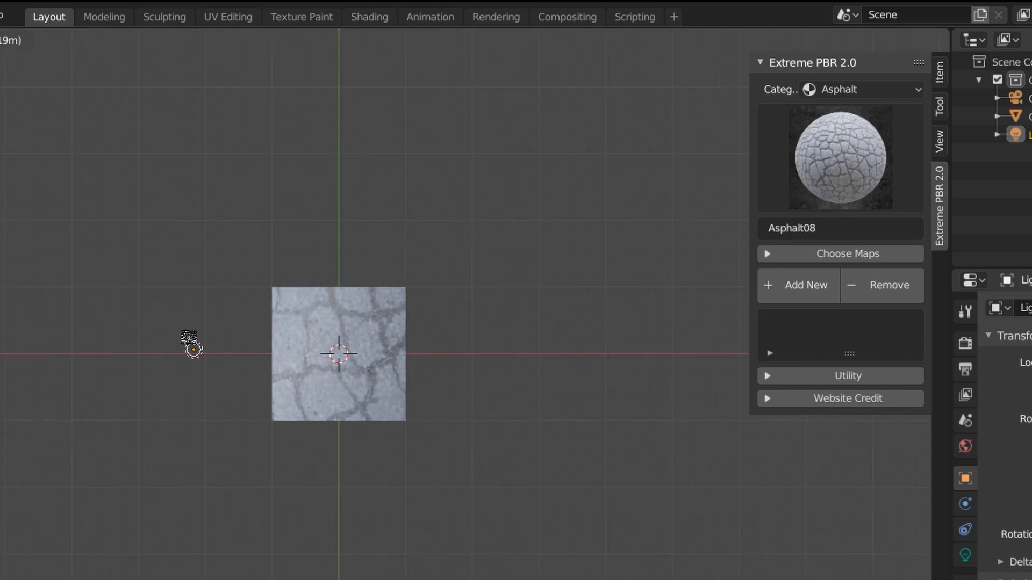
Add Asphalt08.001 to the cube with the normal map included
left_click(848, 254)
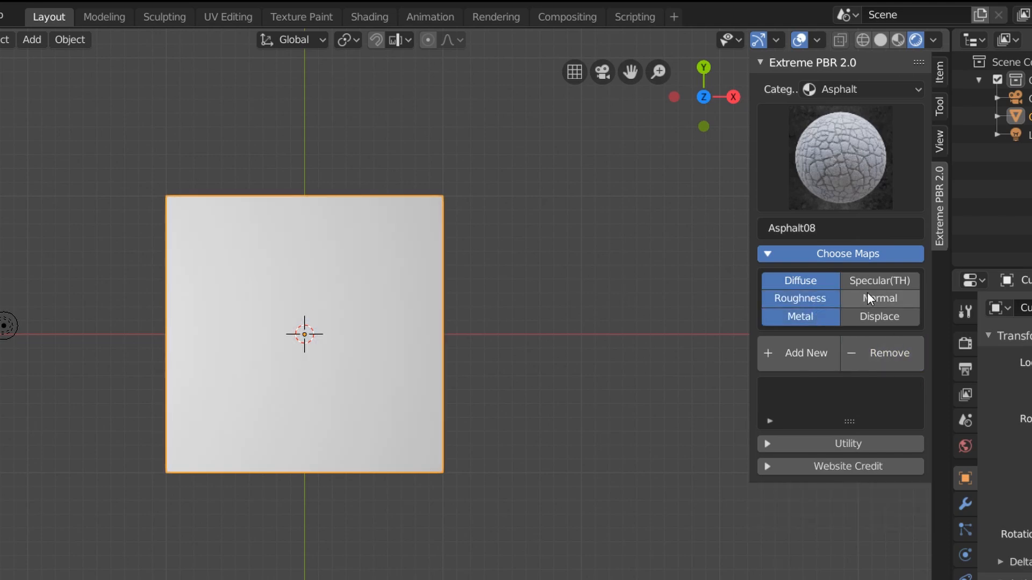
left_click(796, 353)
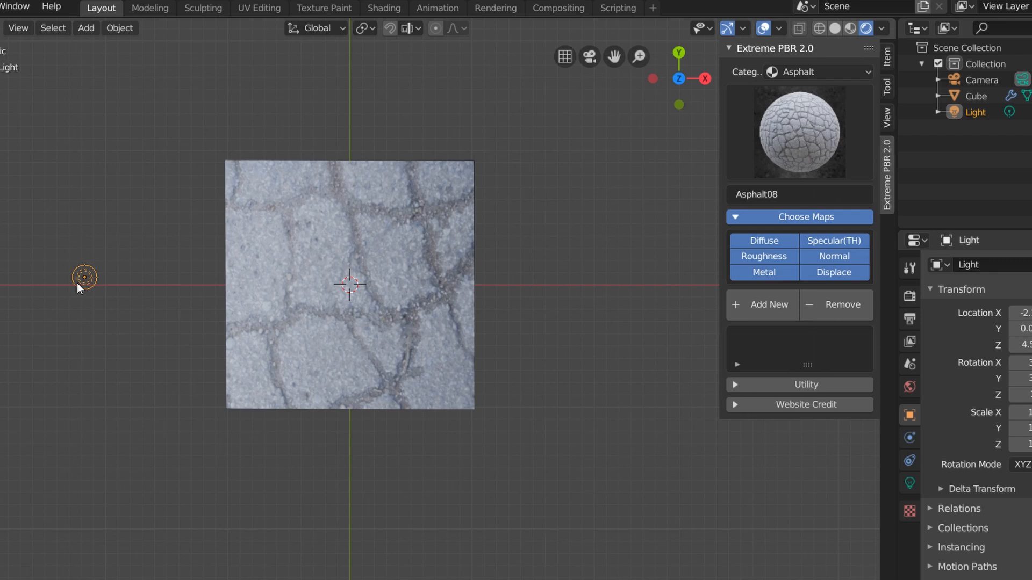
Move the scene light around to the right of the cube
left_click_drag(84, 276, 115, 135)
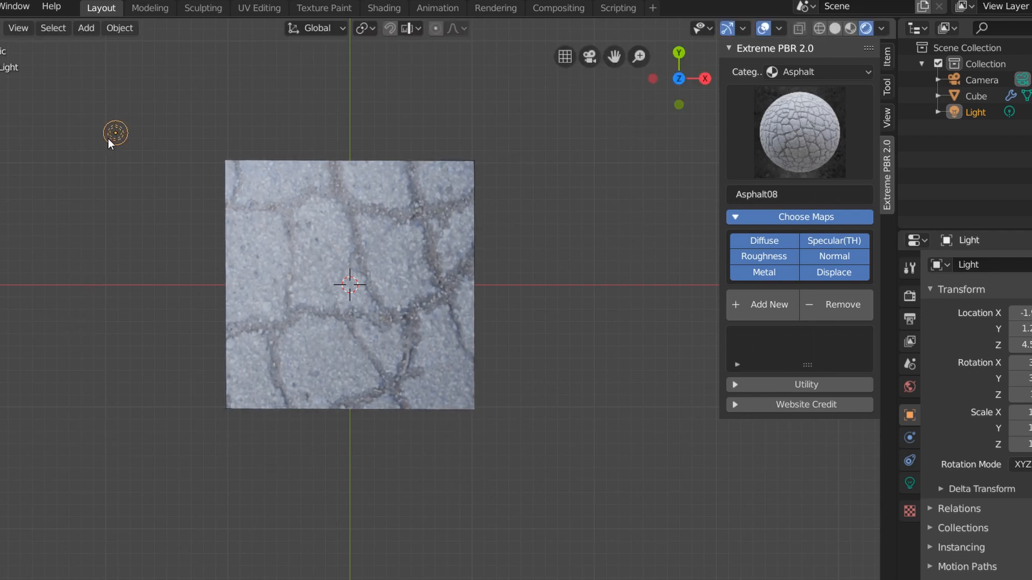
left_click(798, 404)
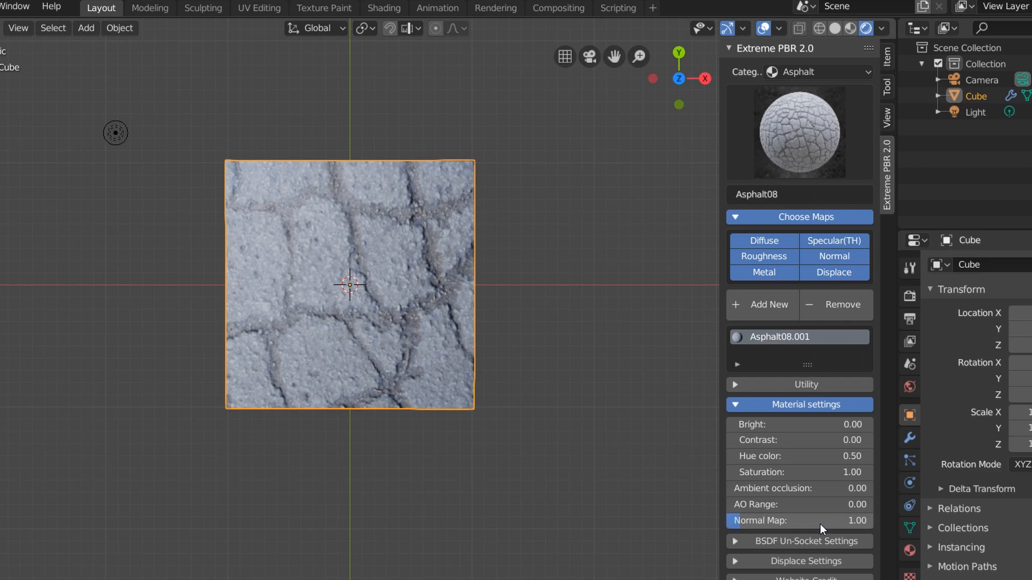
left_click_drag(822, 488, 856, 488)
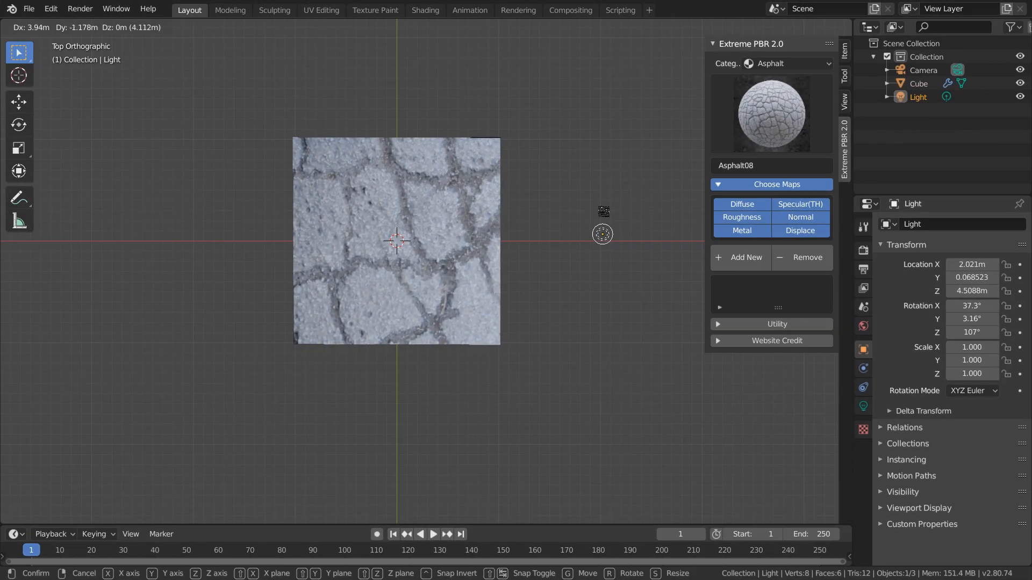
Subdivide the cube so its asphalt displacement shows, ambient occlusion 0.30
left_click(359, 432)
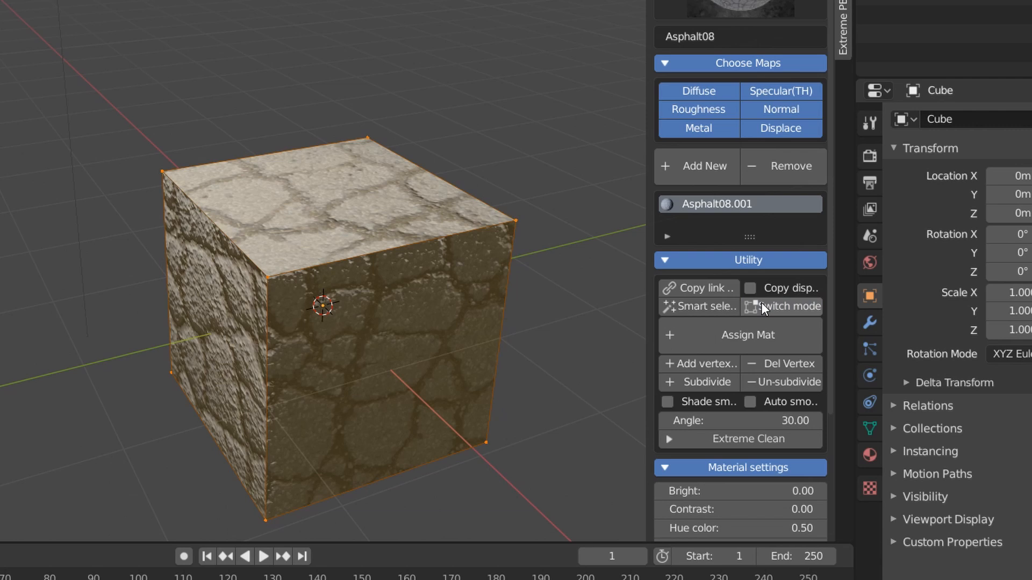
mouse_move(706, 382)
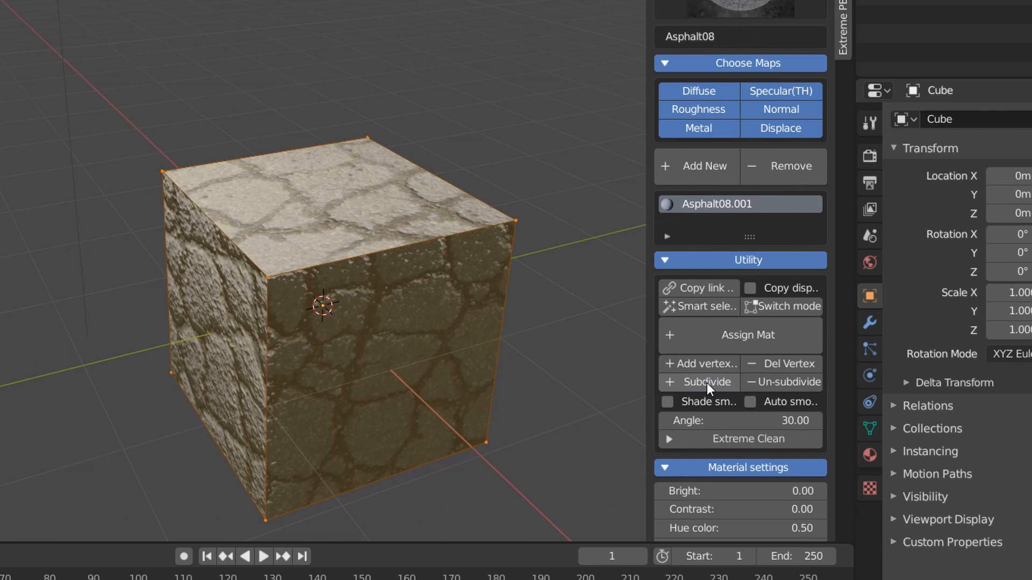
mouse_move(709, 387)
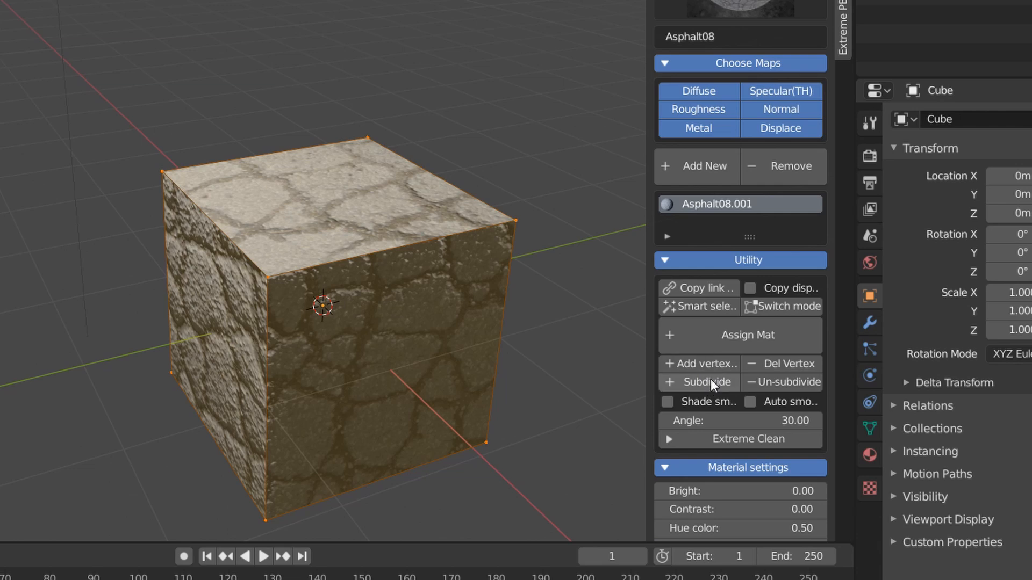
left_click(704, 382)
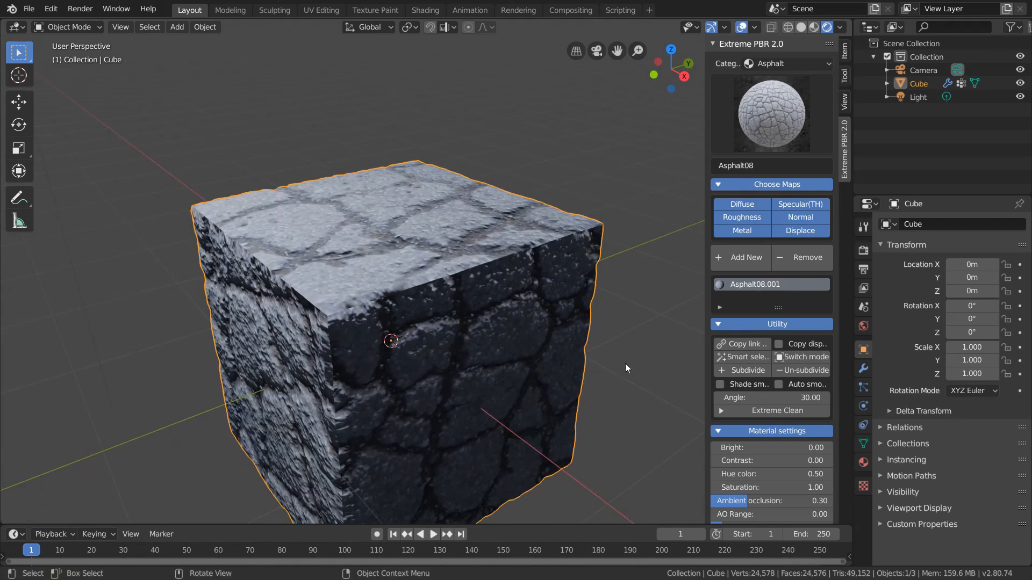
Turn on Shade smooth and Auto smooth for the displaced cube
left_click(721, 385)
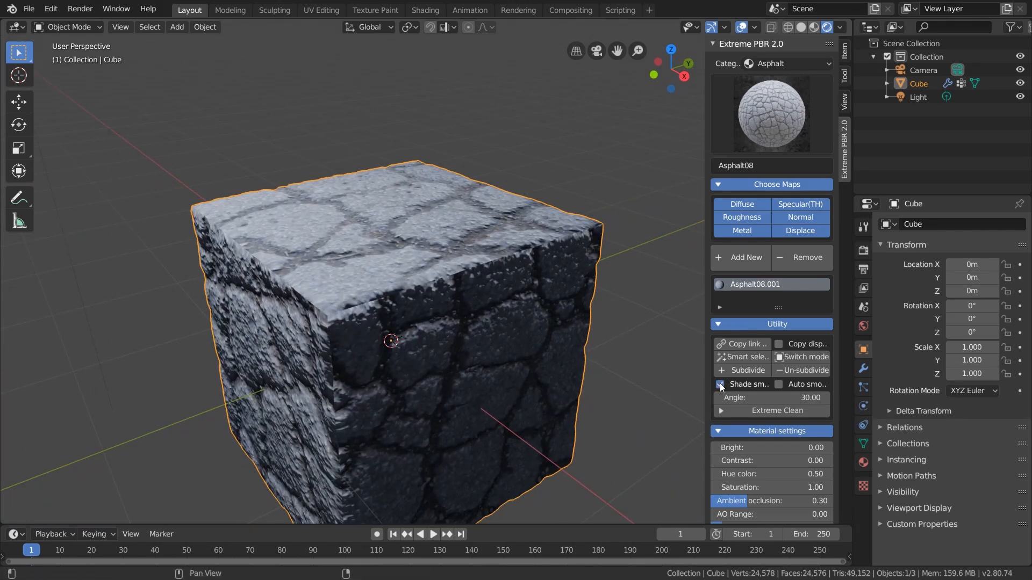
left_click(720, 384)
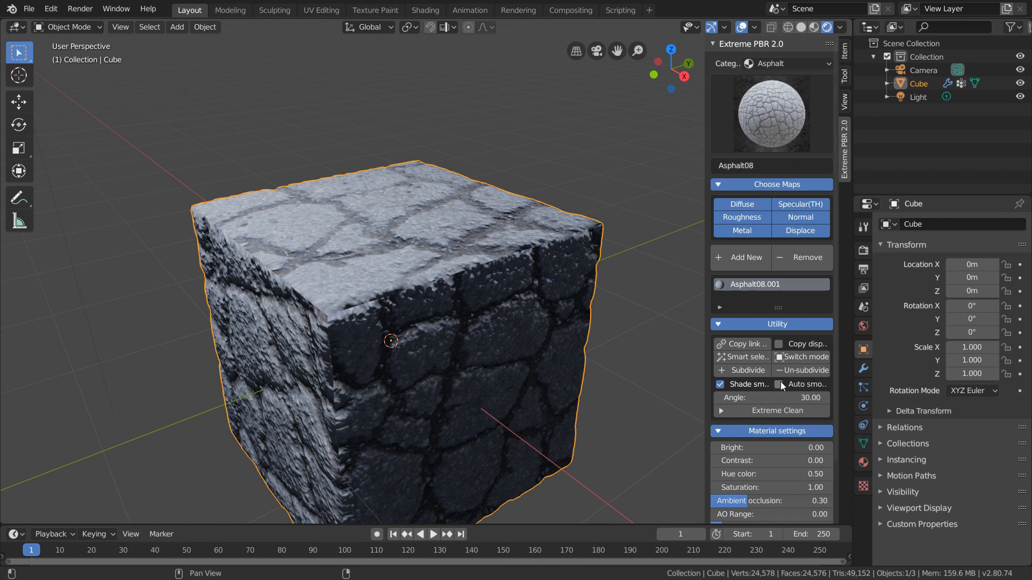
left_click(781, 385)
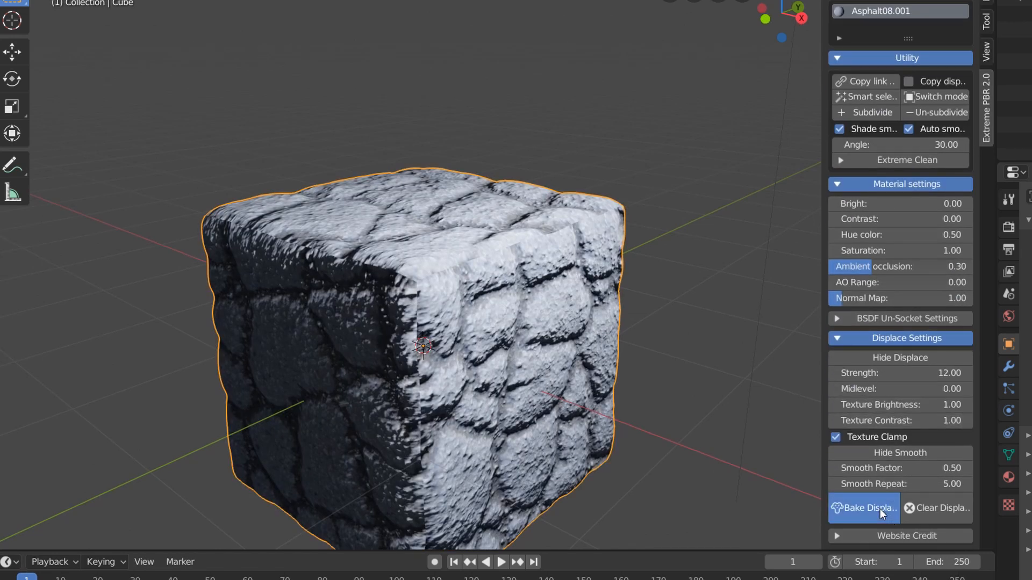
Bake the strength-12 displacement into the cube's mesh and reposition the light
left_click(863, 508)
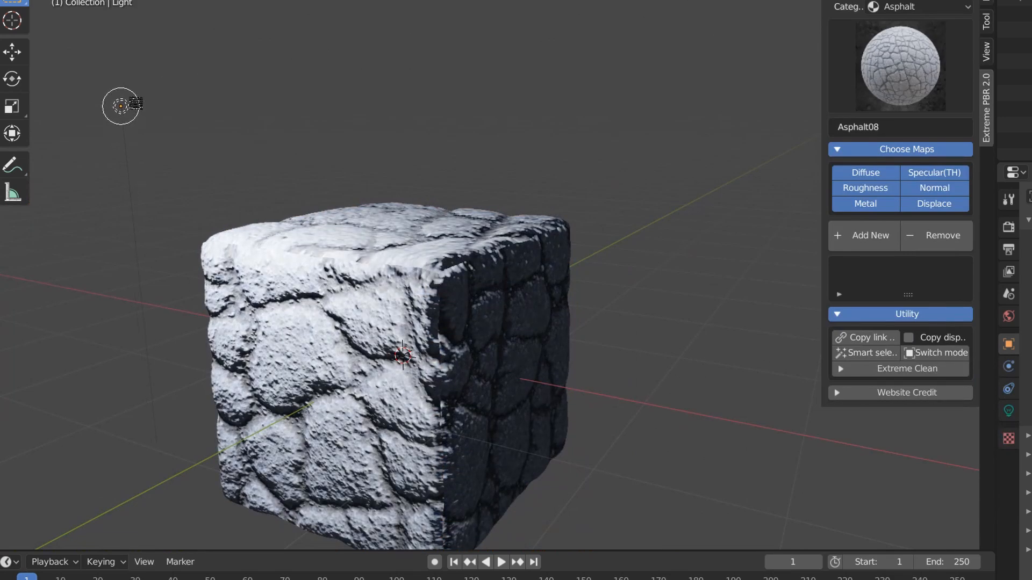
left_click_drag(122, 106, 665, 139)
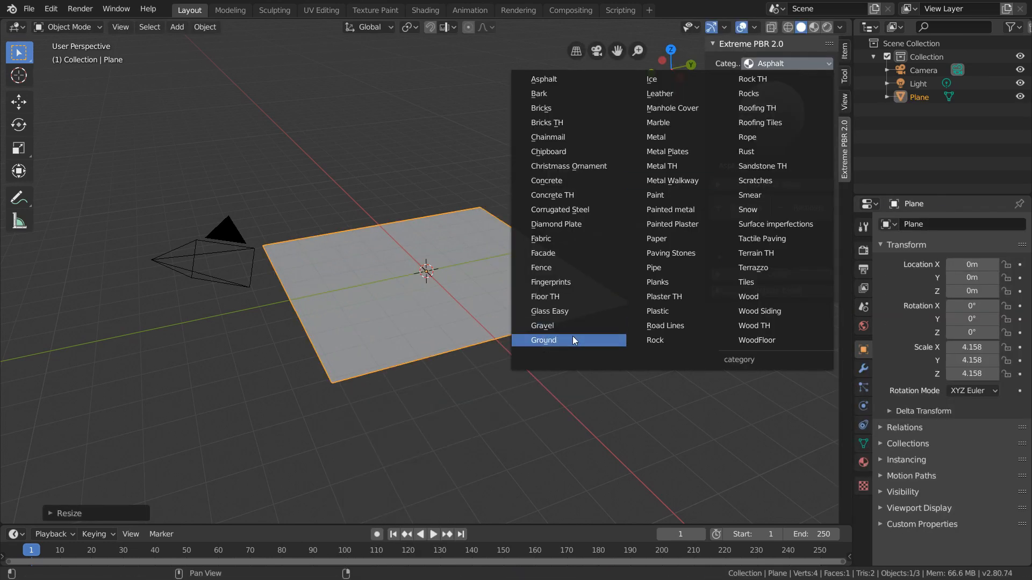
Apply Ground27 sand from the Ground category to the plane and toggle Edit Mode
left_click(542, 341)
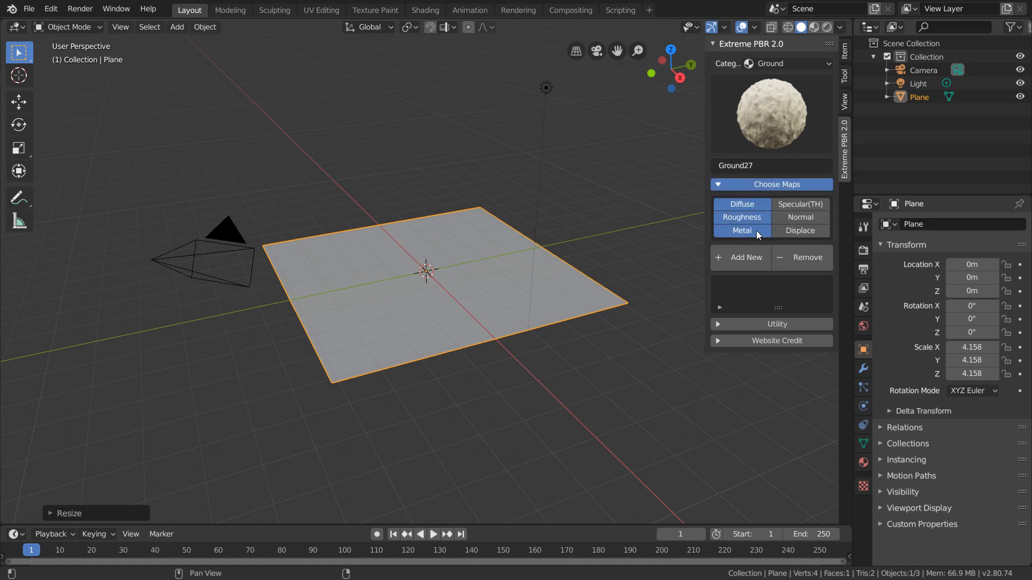
left_click(740, 257)
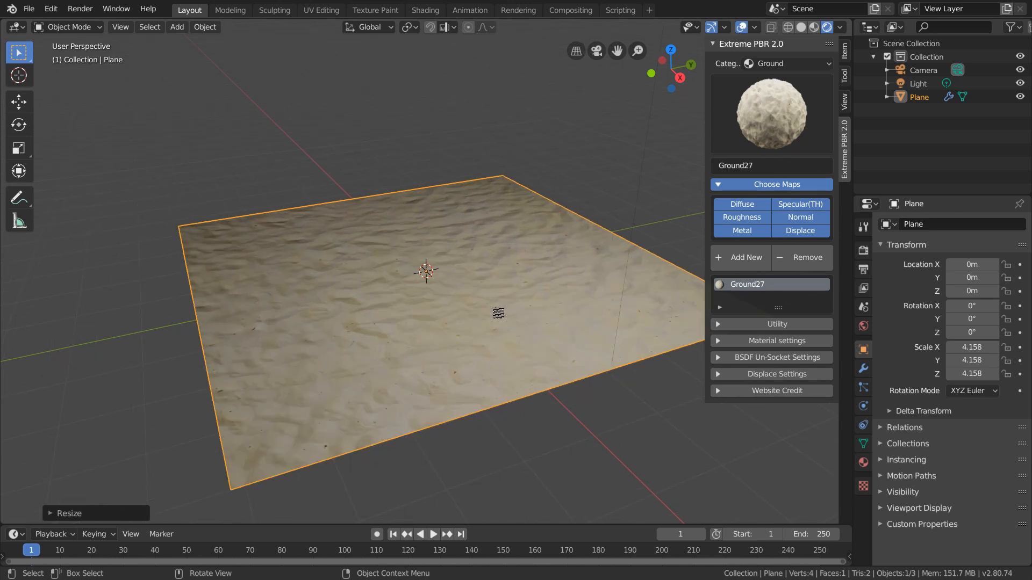
key("Tab")
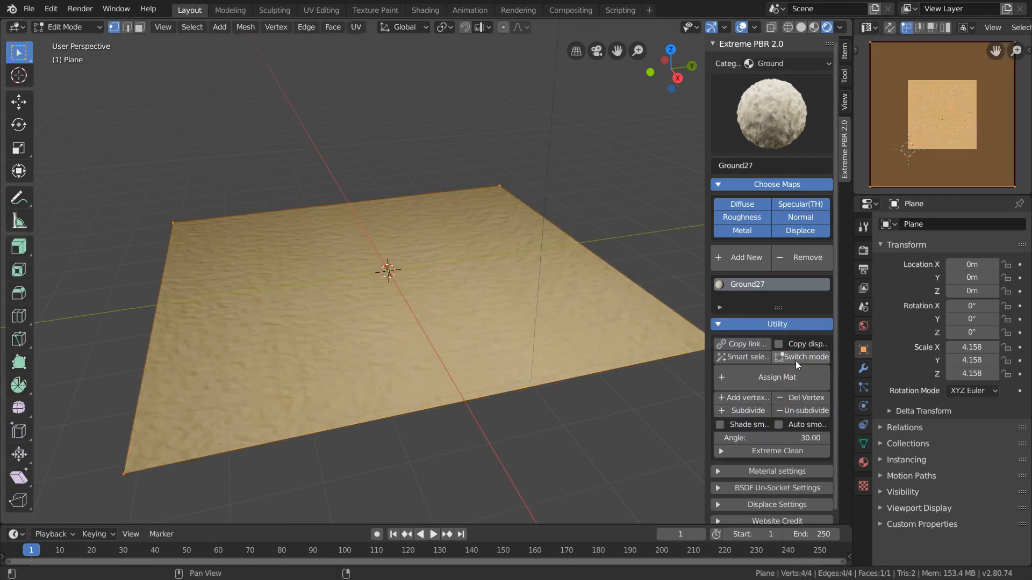
left_click(747, 411)
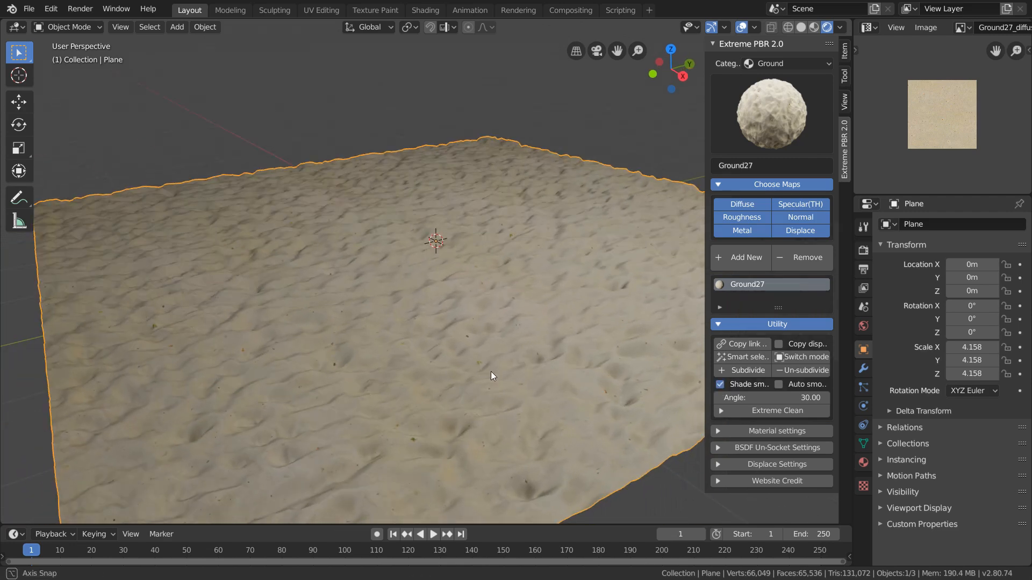
mouse_move(638, 173)
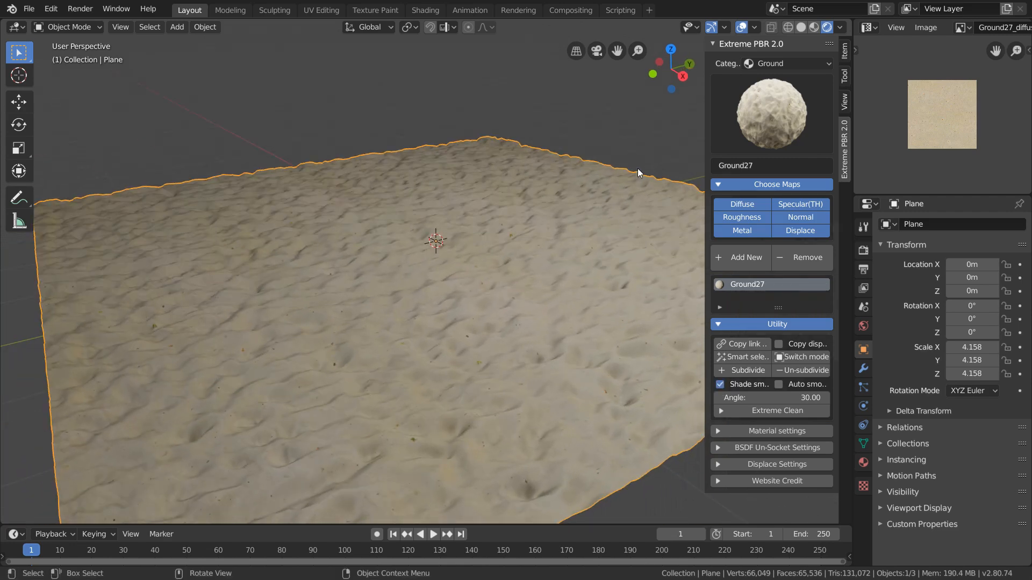
In Edit Mode, circle-select irregular patches of the plane and pick the Rock13 material
key("Tab")
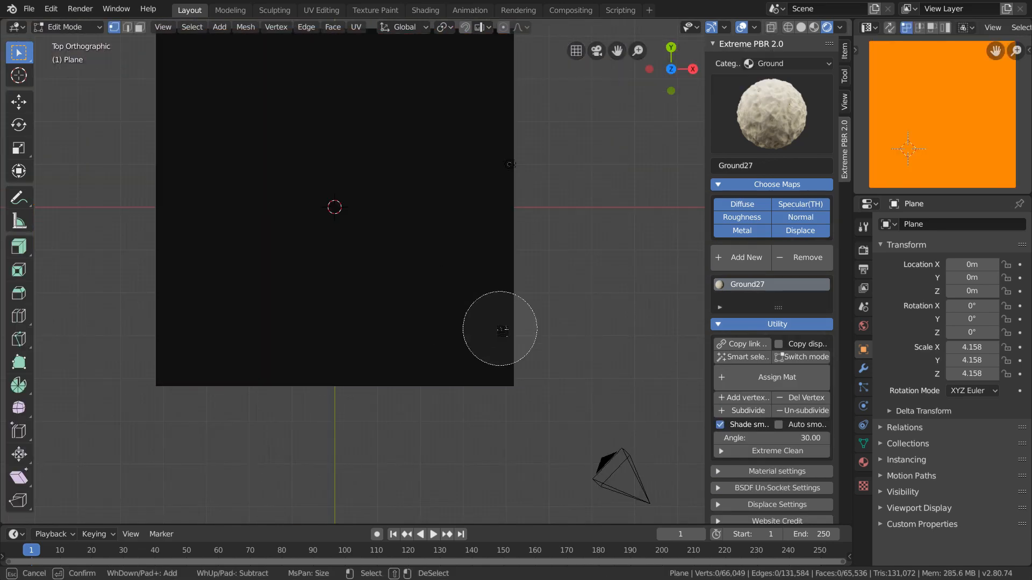
left_click_drag(498, 329, 266, 251)
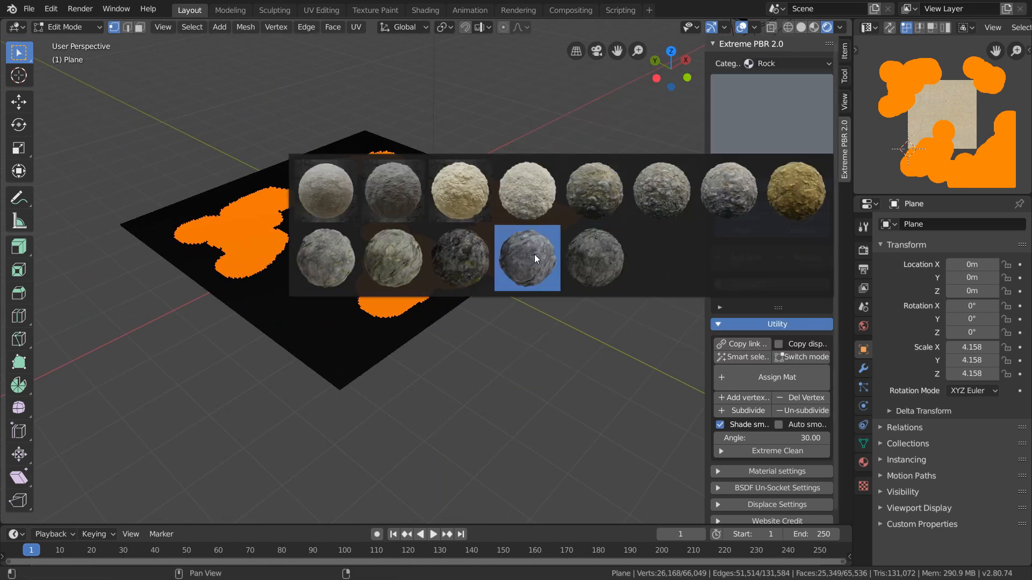
left_click(527, 258)
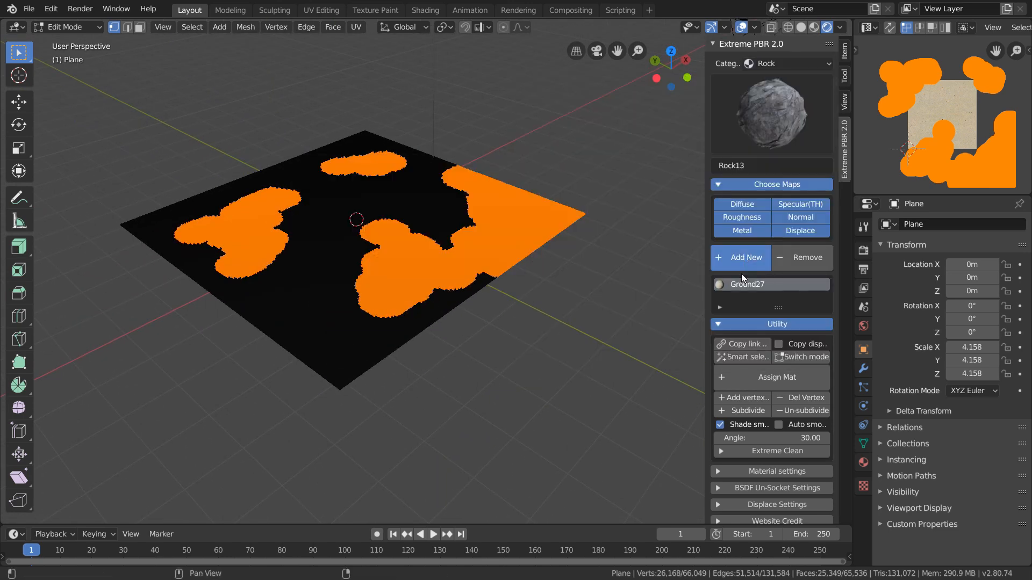
Add Rock13 as a second material slot on the selected plane patches
left_click(743, 257)
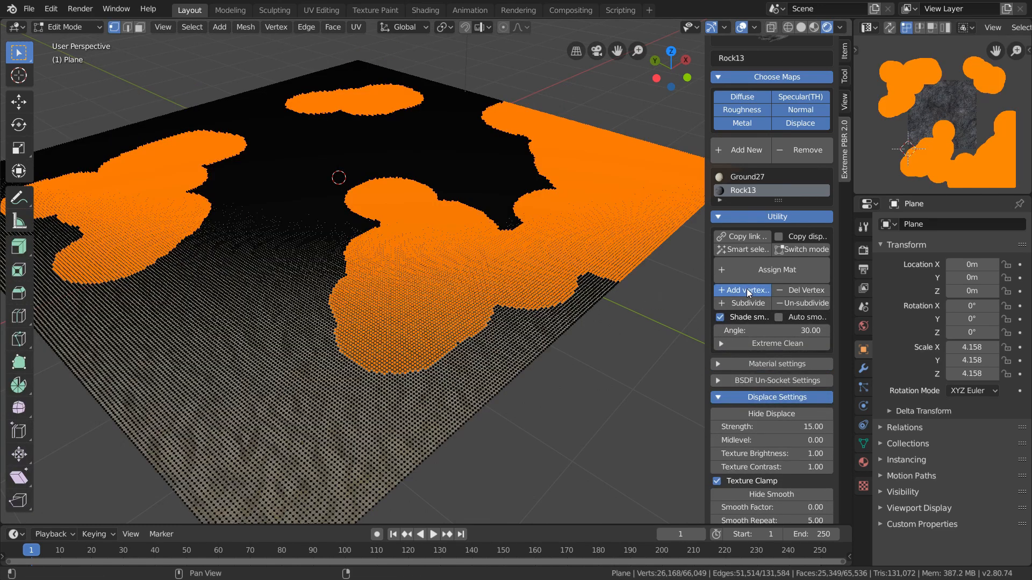
left_click(68, 27)
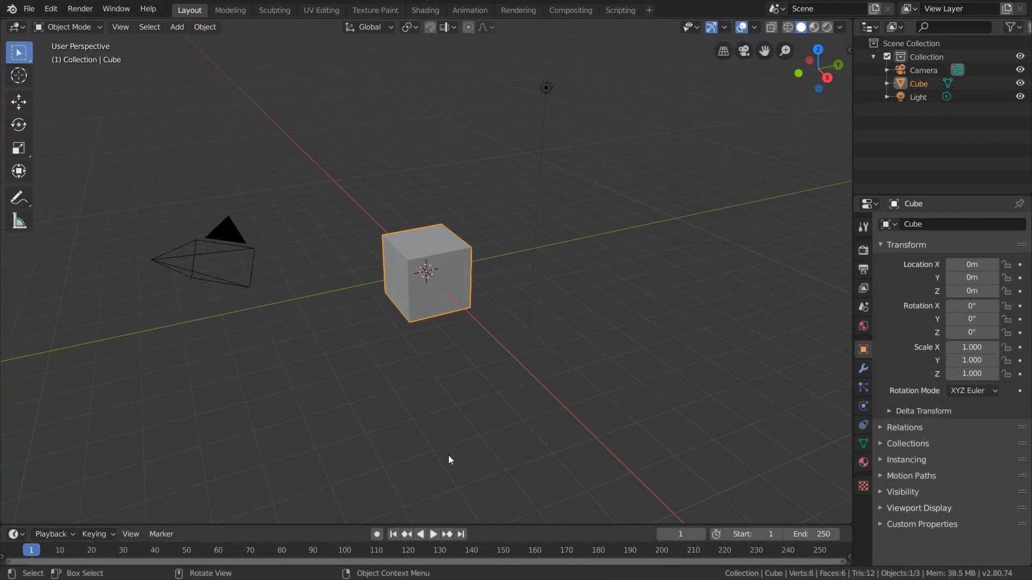
mouse_move(441, 317)
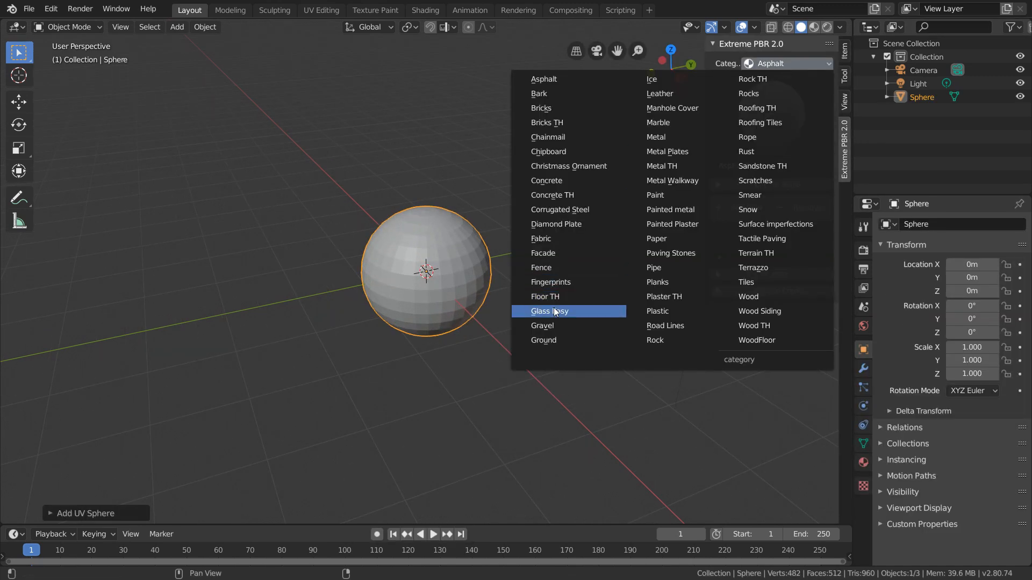
Give the UV sphere the Glass Easy material and browse for a World environment image
left_click(549, 310)
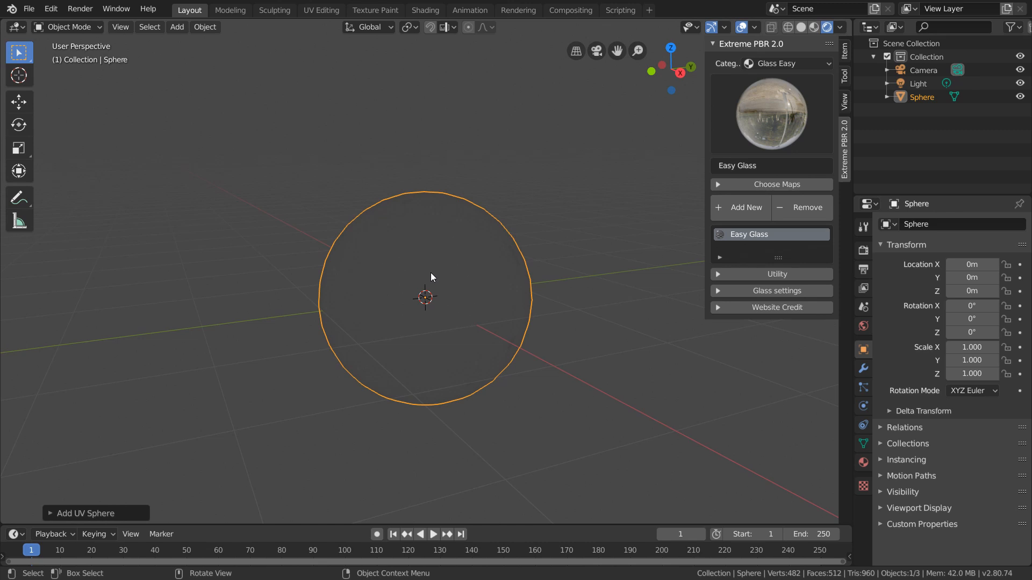
left_click(862, 327)
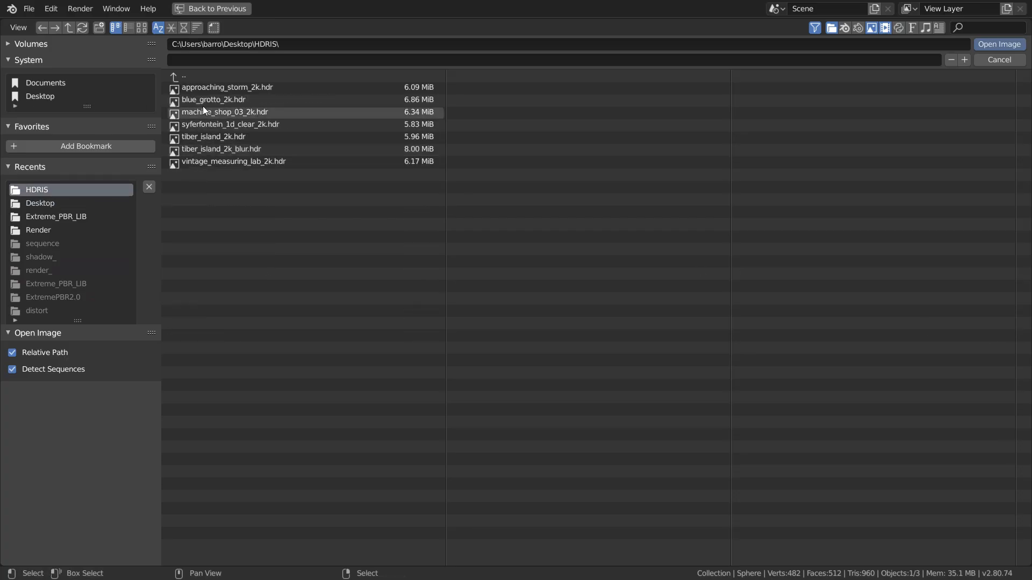
Load blue_grotto_2k.hdr, enable Shade Smooth under Utility, and set Glass Roughness to 0.45
left_click(997, 44)
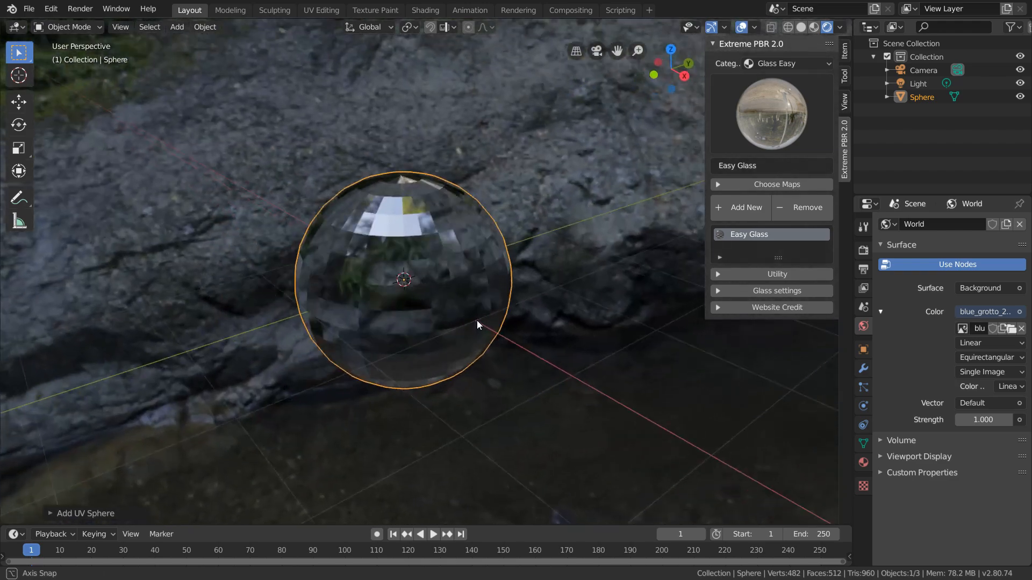
left_click(776, 274)
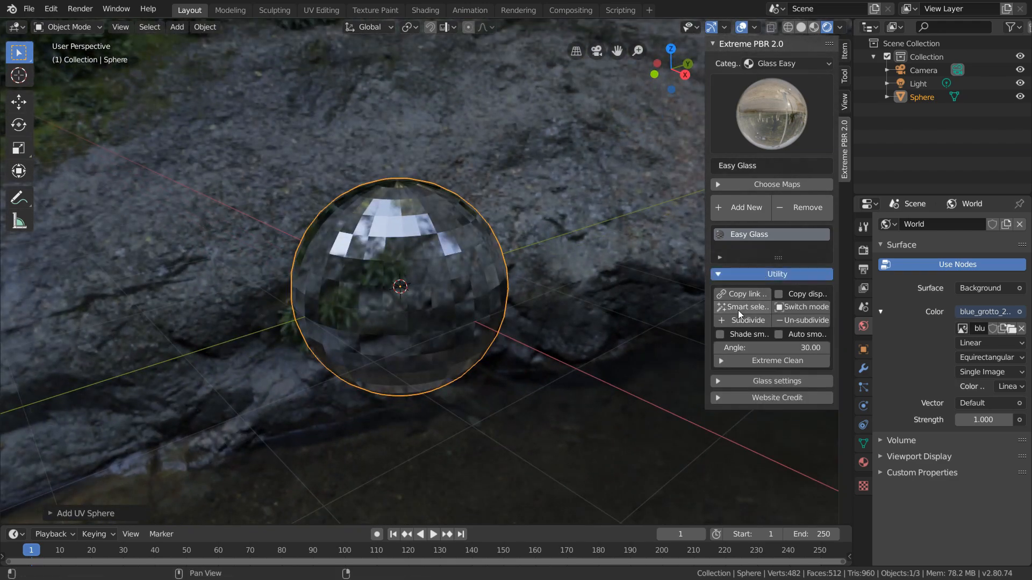
left_click(720, 334)
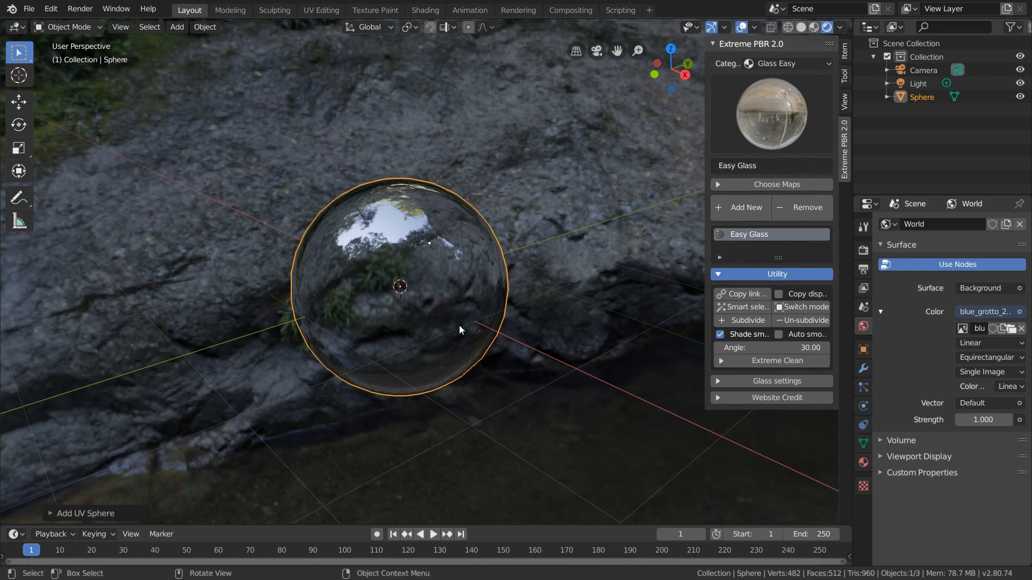
left_click_drag(461, 329, 425, 322)
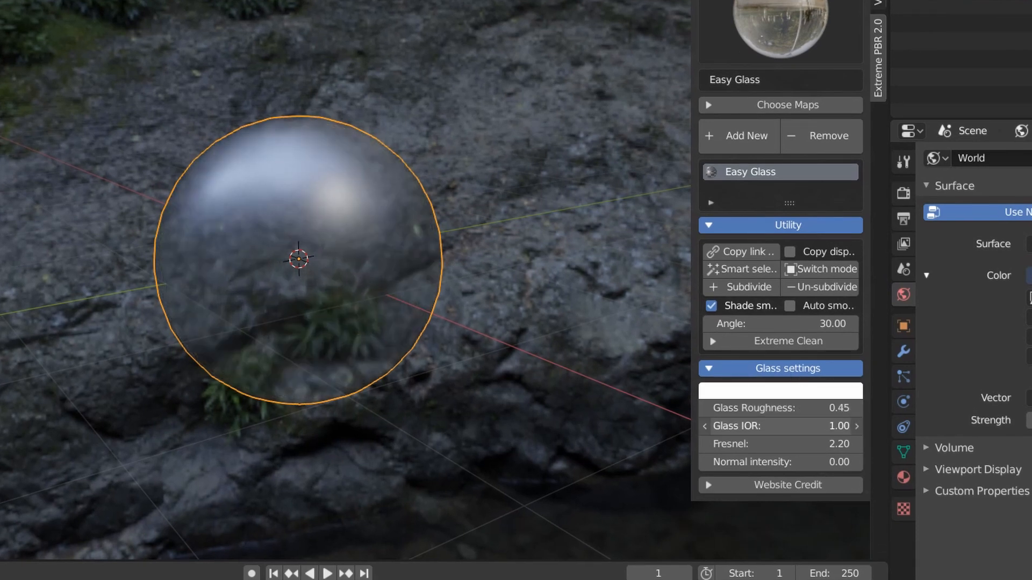
Raise the glass IOR to 1.50, pick a red tint colour, and check the Render properties
left_click_drag(756, 426, 822, 425)
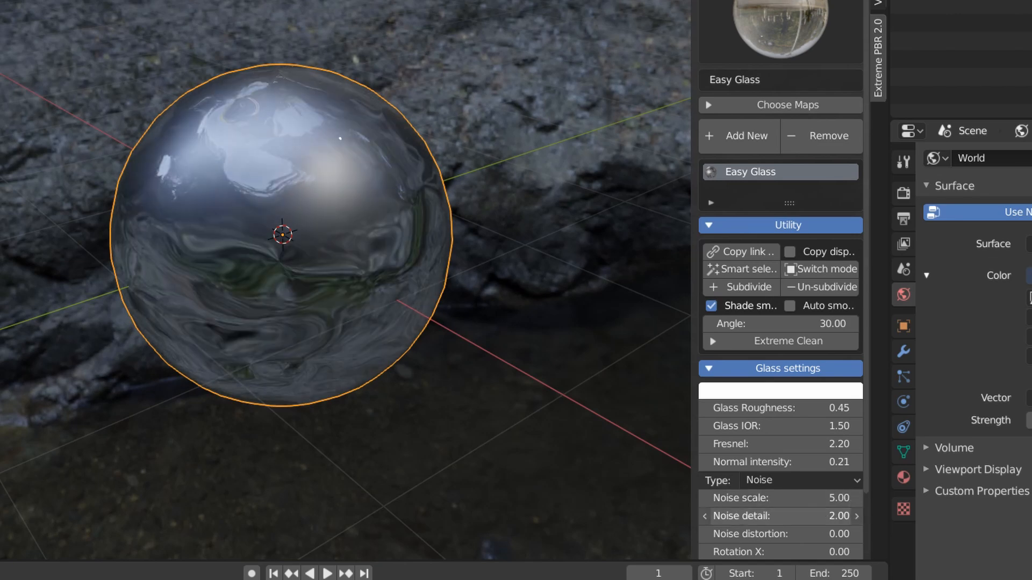
left_click(799, 481)
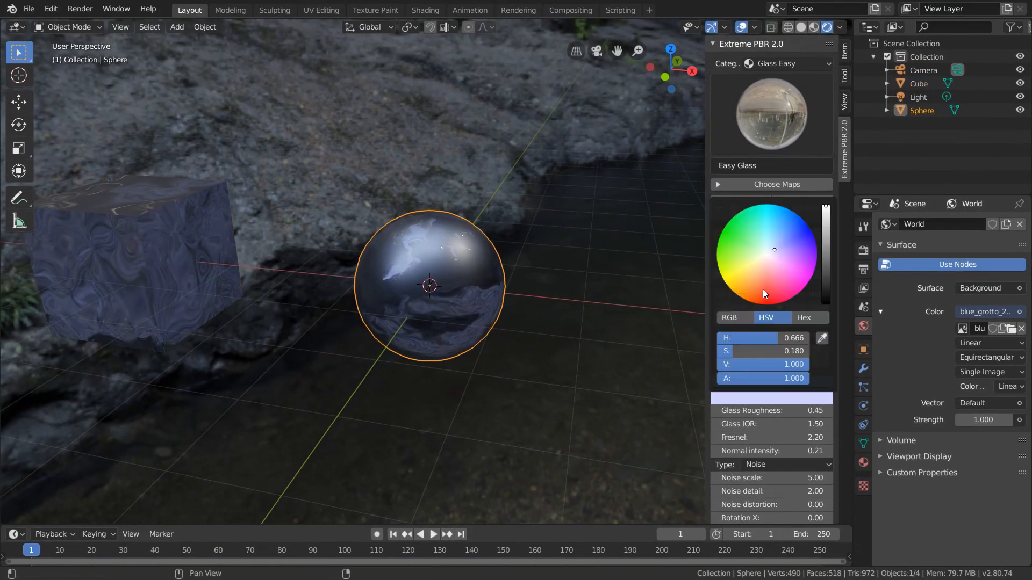
left_click(775, 284)
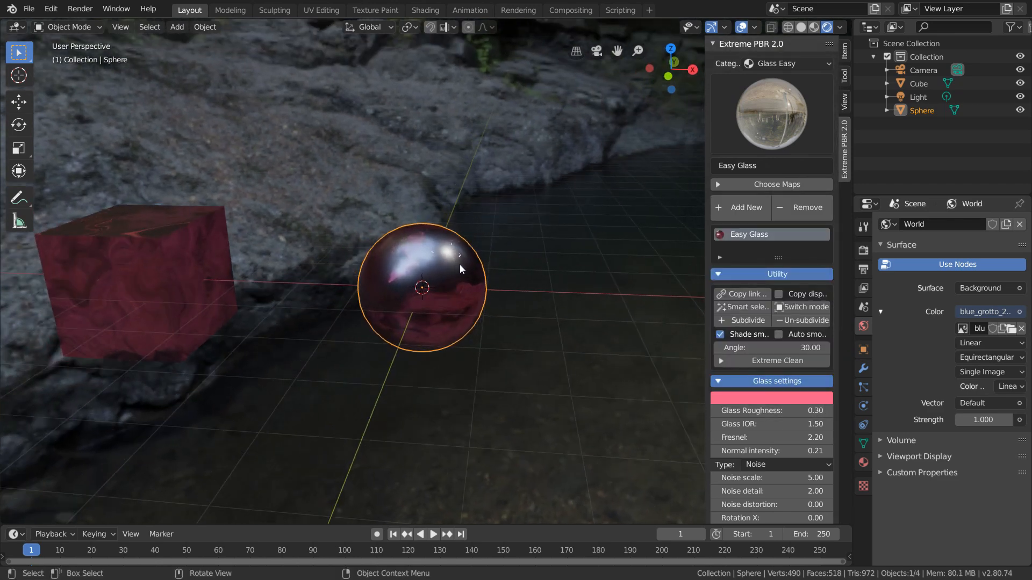
left_click(863, 250)
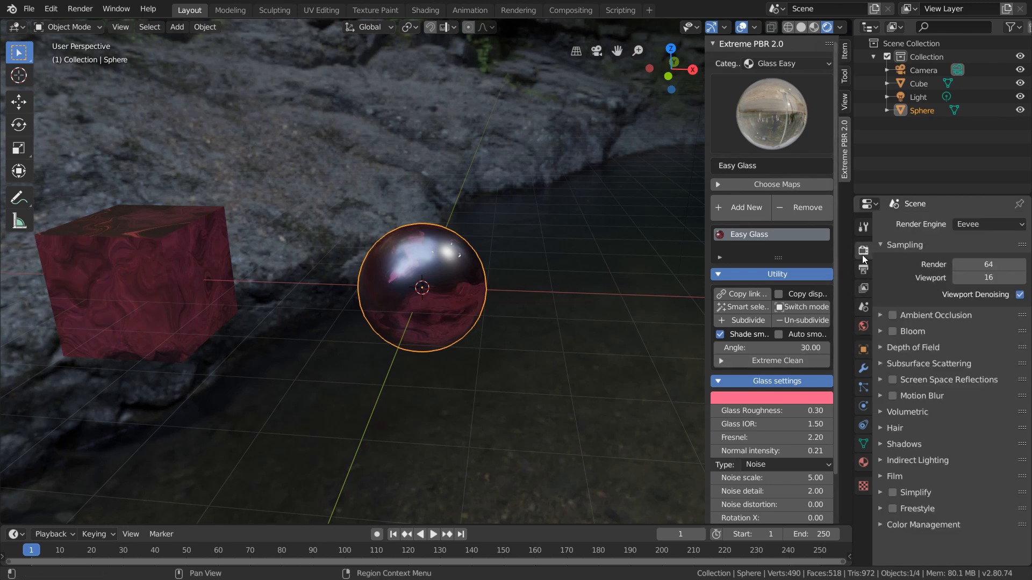
left_click(987, 223)
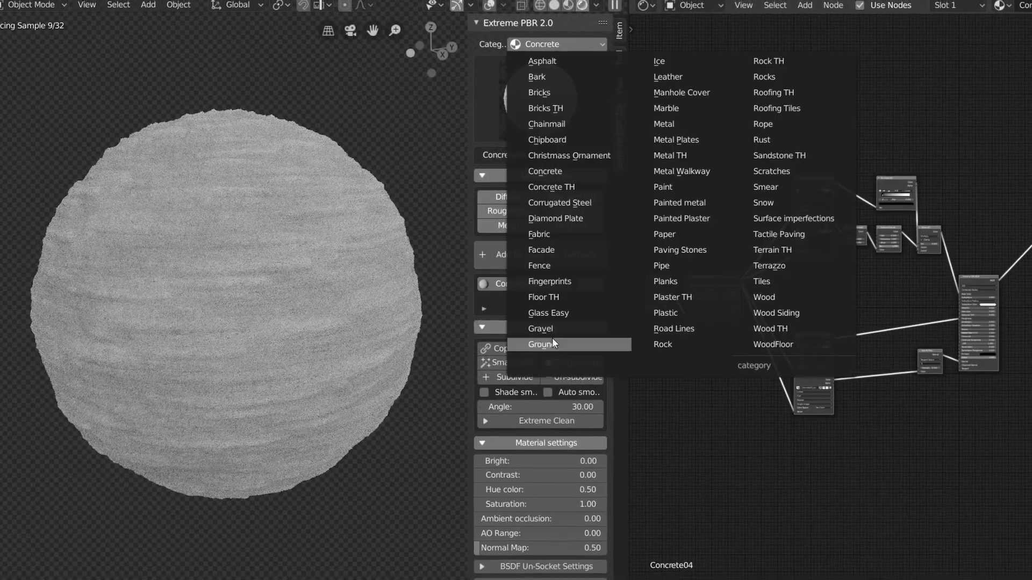
Preview the Ground category on the sphere, then switch to Gravel and apply Gravel06
left_click(539, 329)
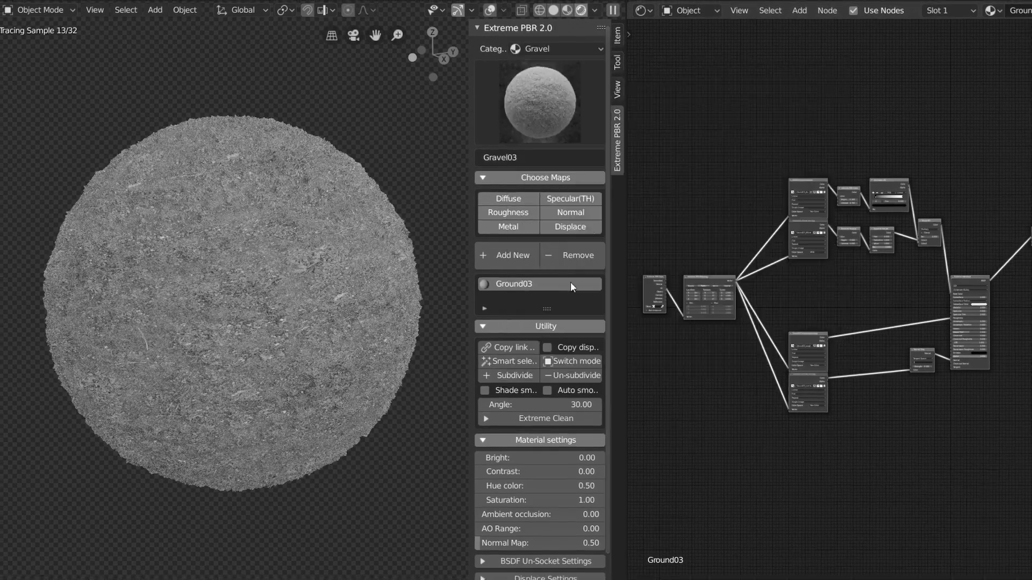
left_click(538, 53)
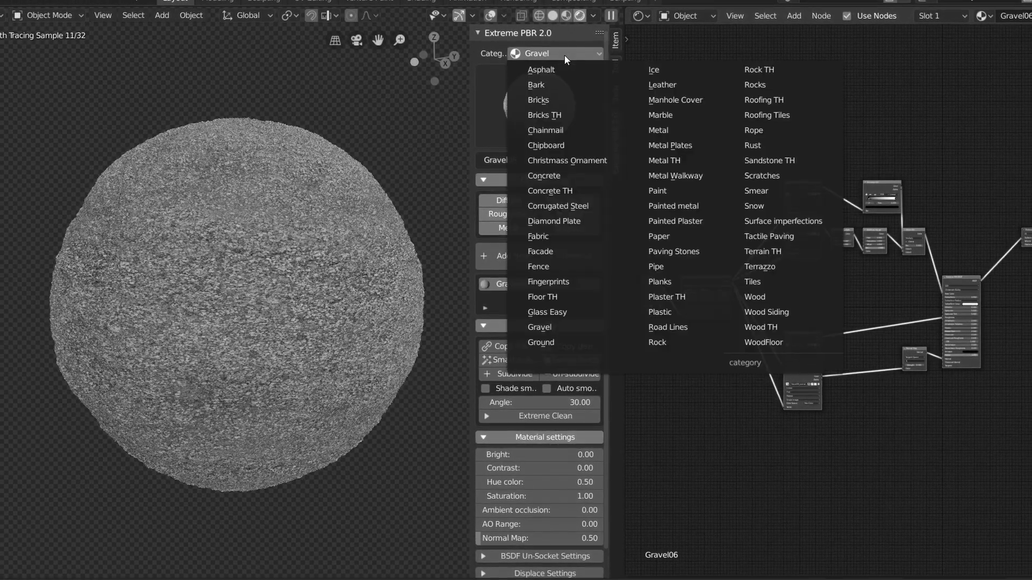
left_click(658, 130)
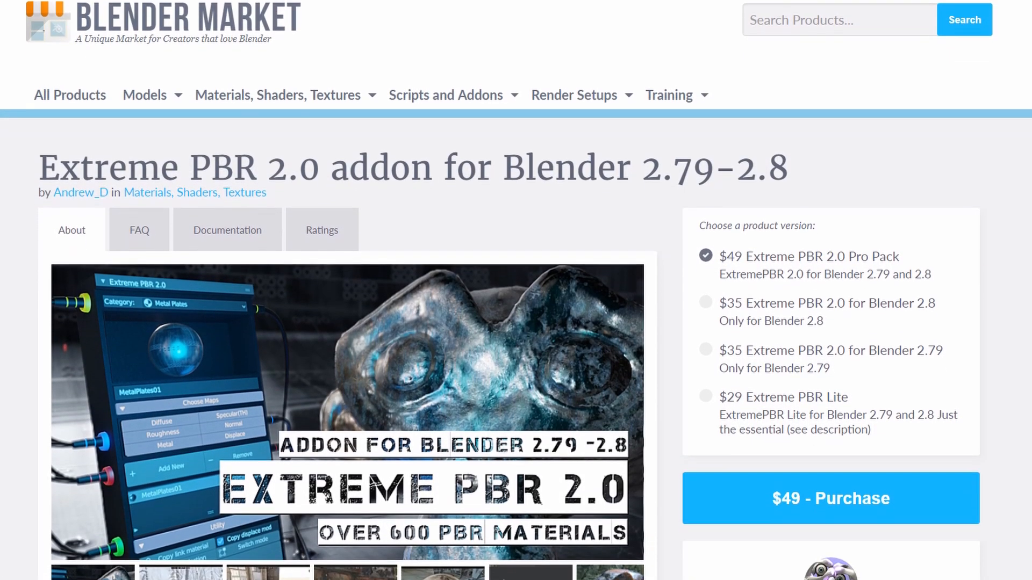
Scroll the Extreme PBR 2.0 Blender Market page down to the discount code, sales and rating
scroll("down", 3)
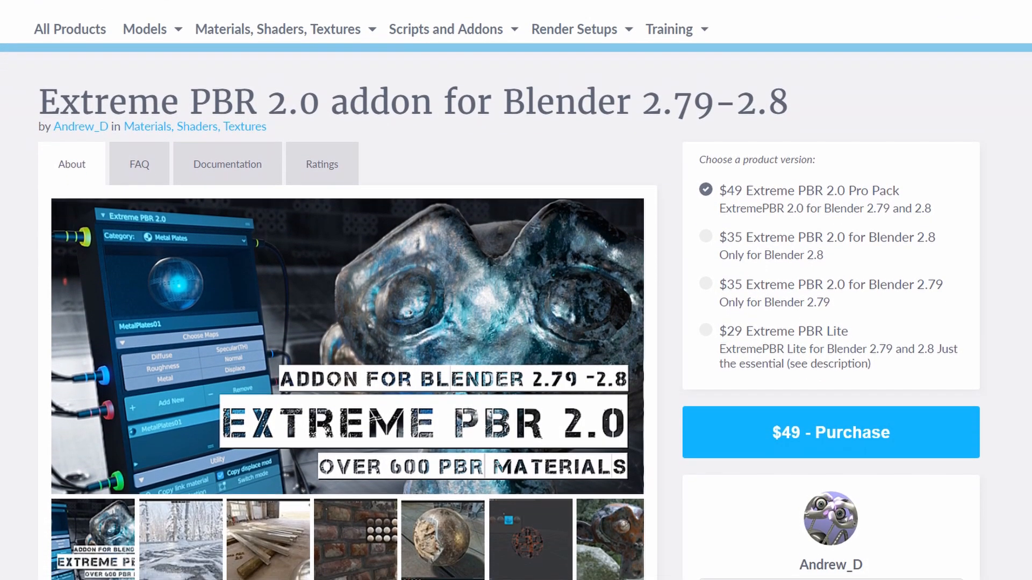
scroll("down", 3)
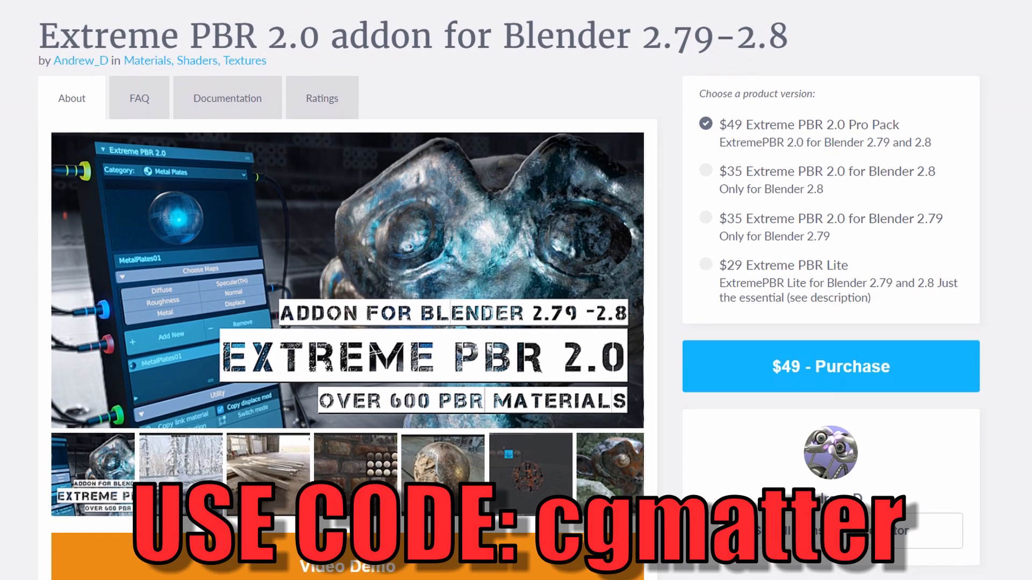
scroll("down", 3)
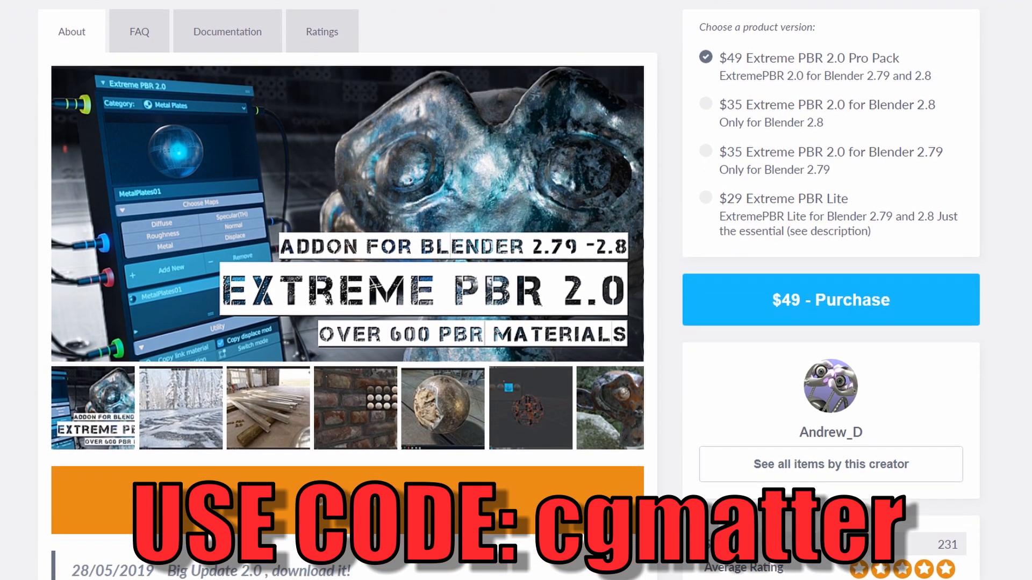
scroll("down", 3)
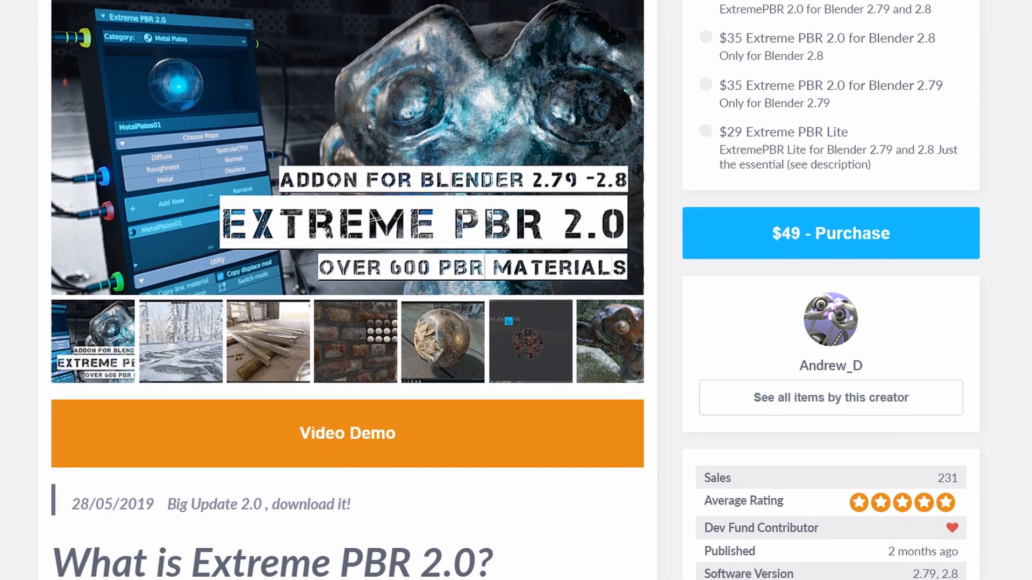
scroll("down", 3)
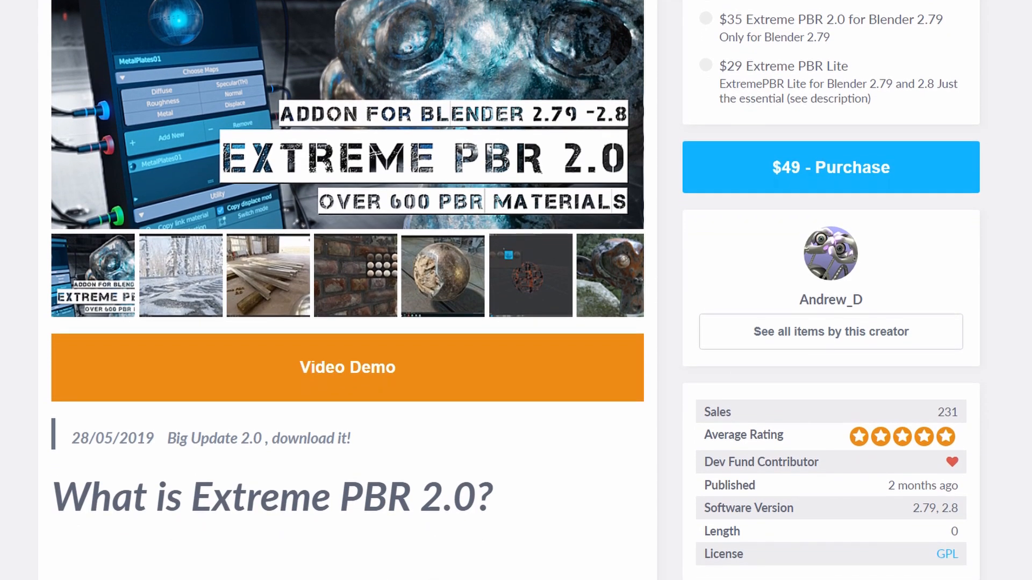